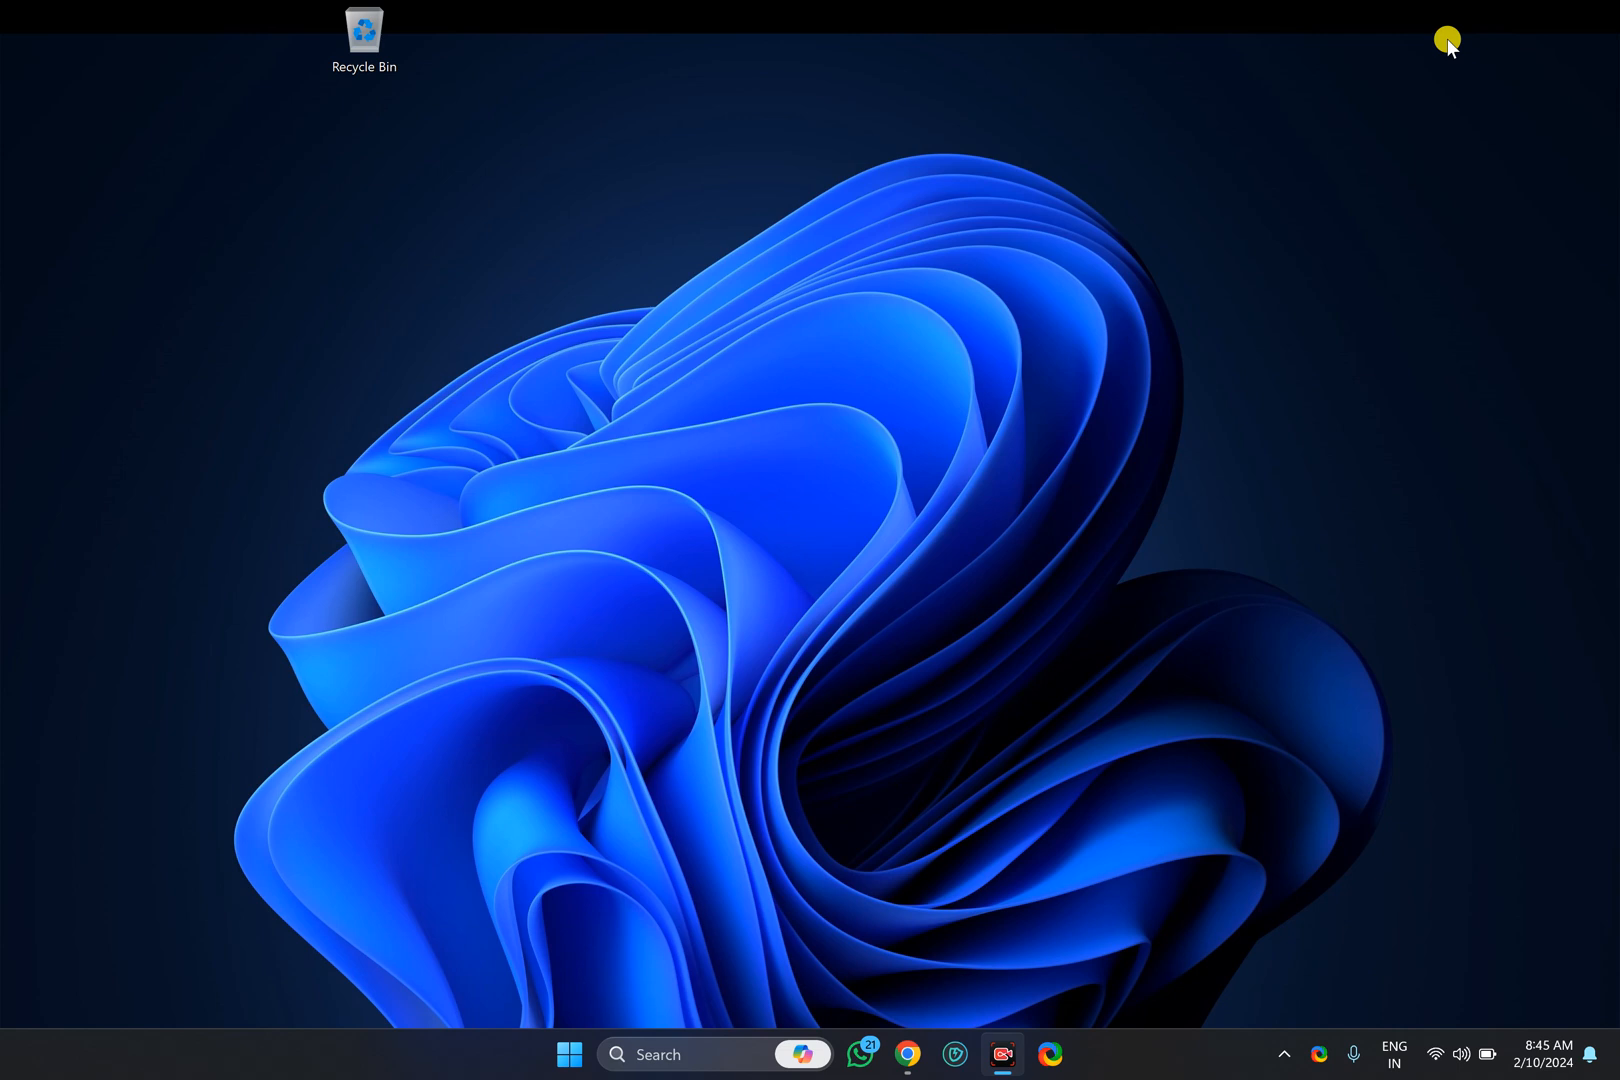
mouse_move(680, 178)
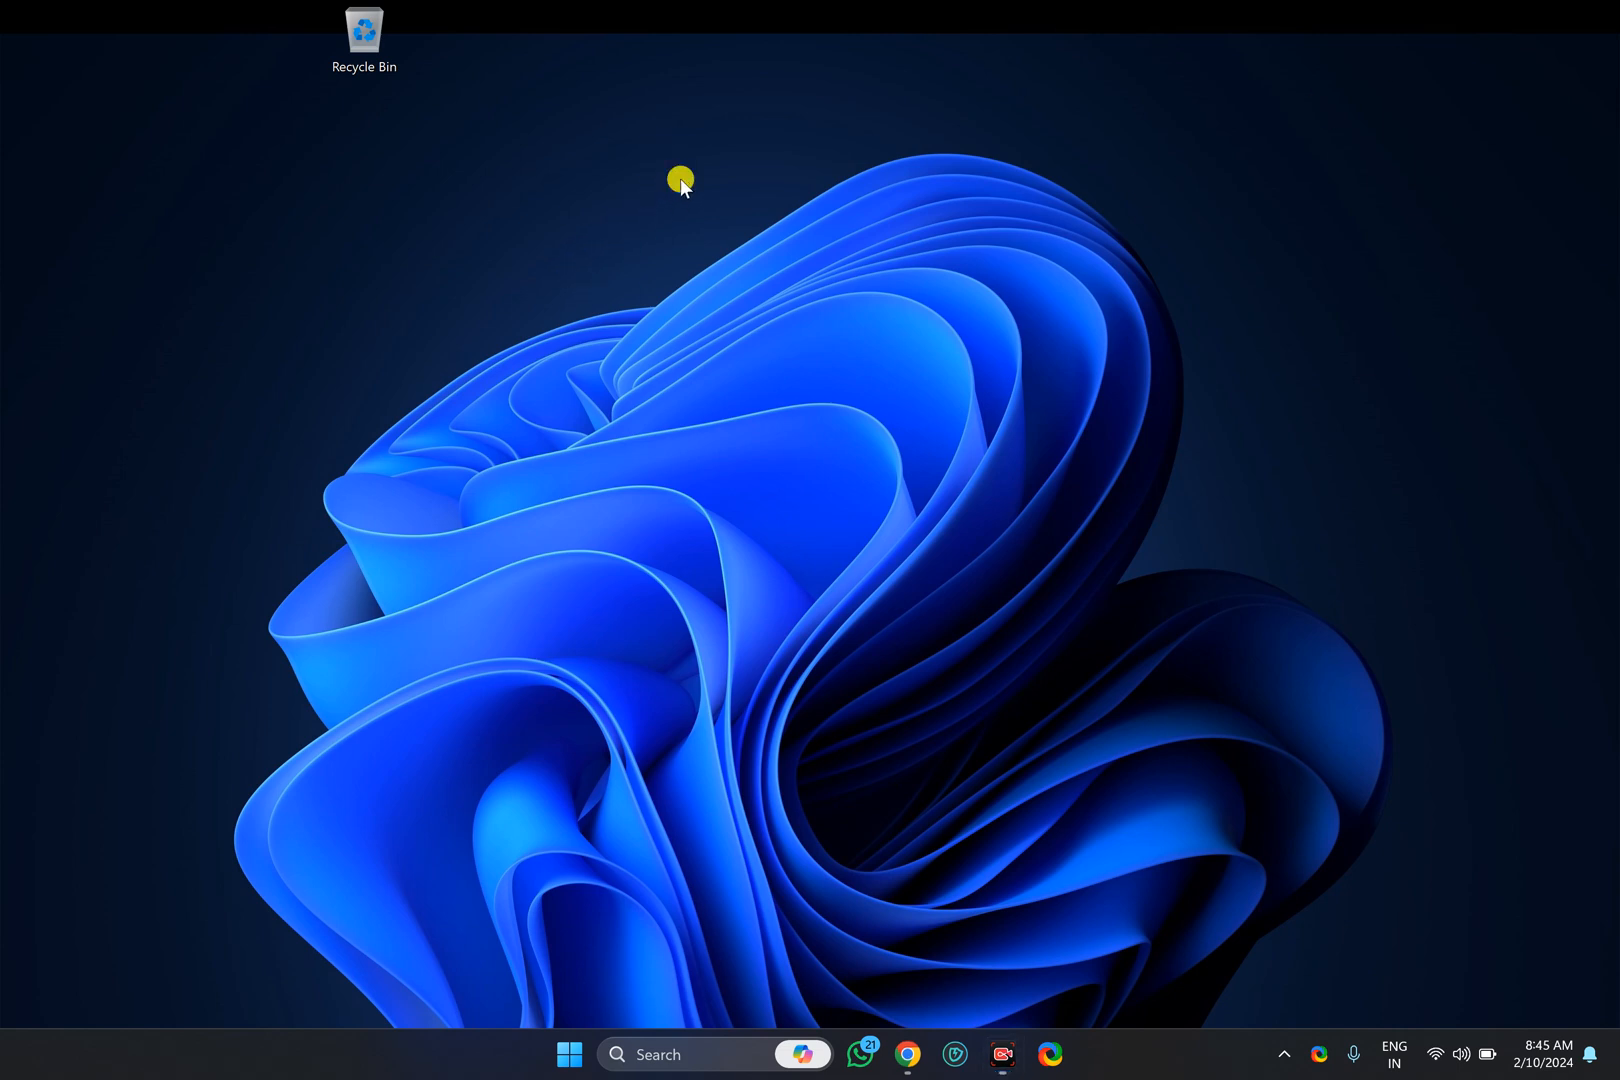
Check the desktop right-click menu, which is missing the New submenu, then dismiss it
right_click(680, 178)
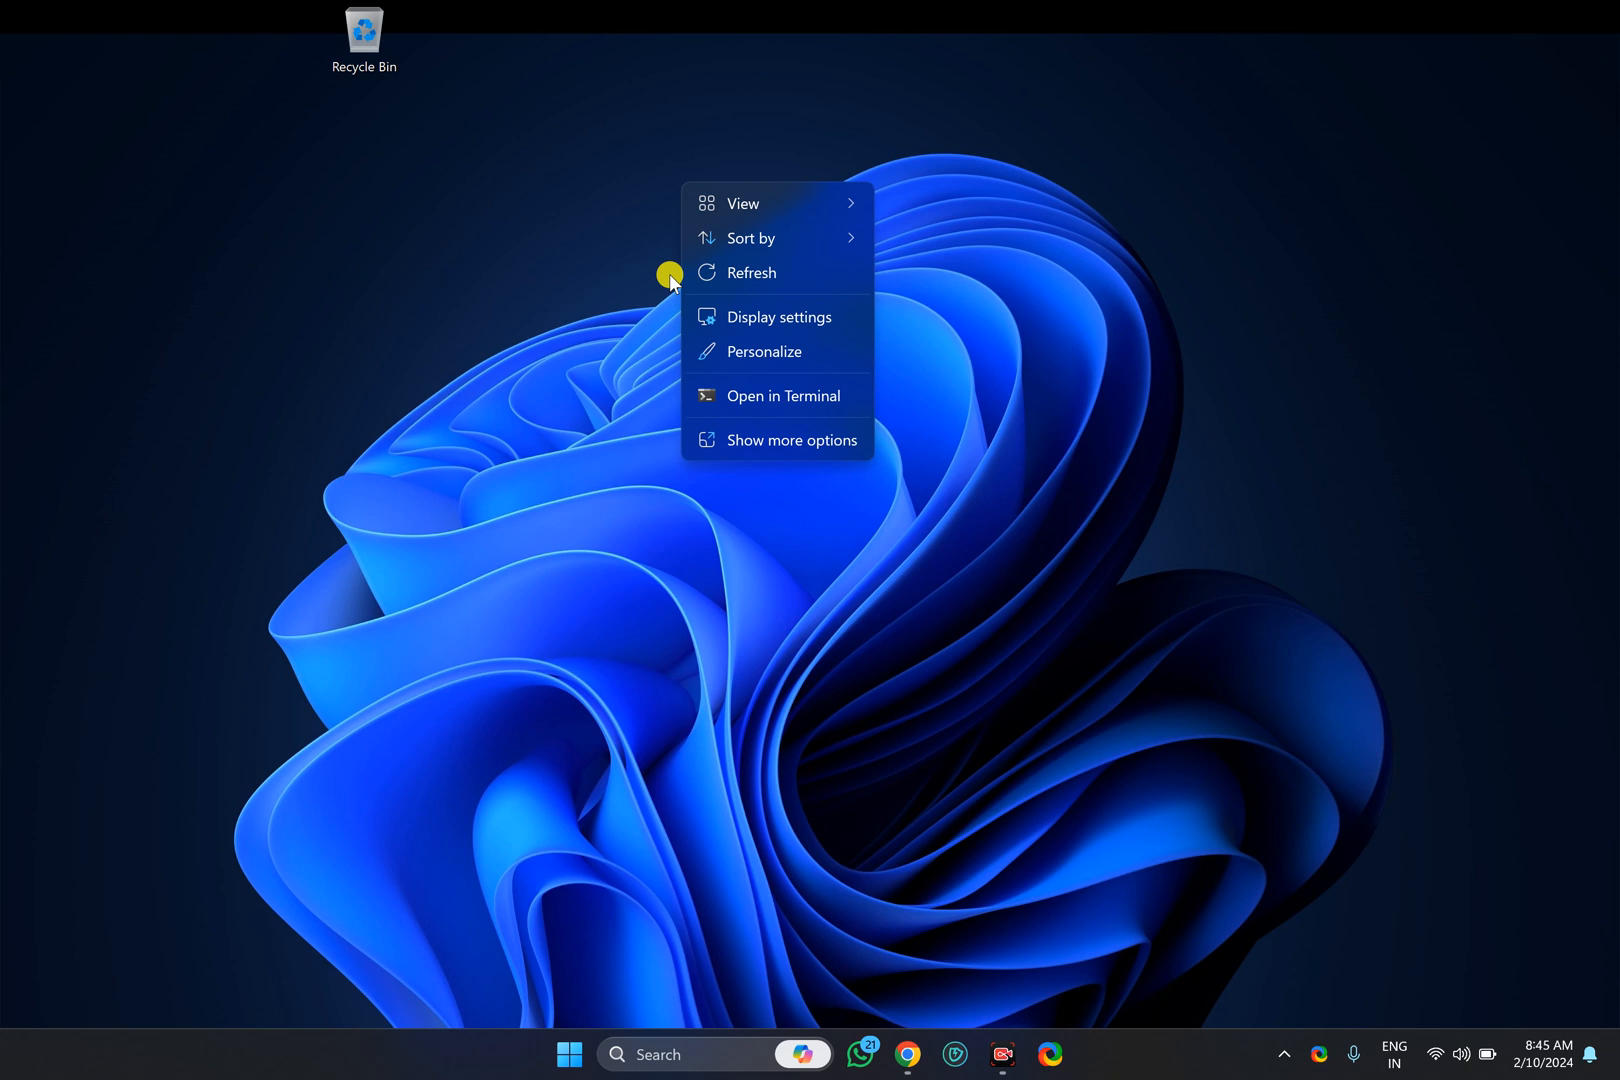
mouse_move(742, 292)
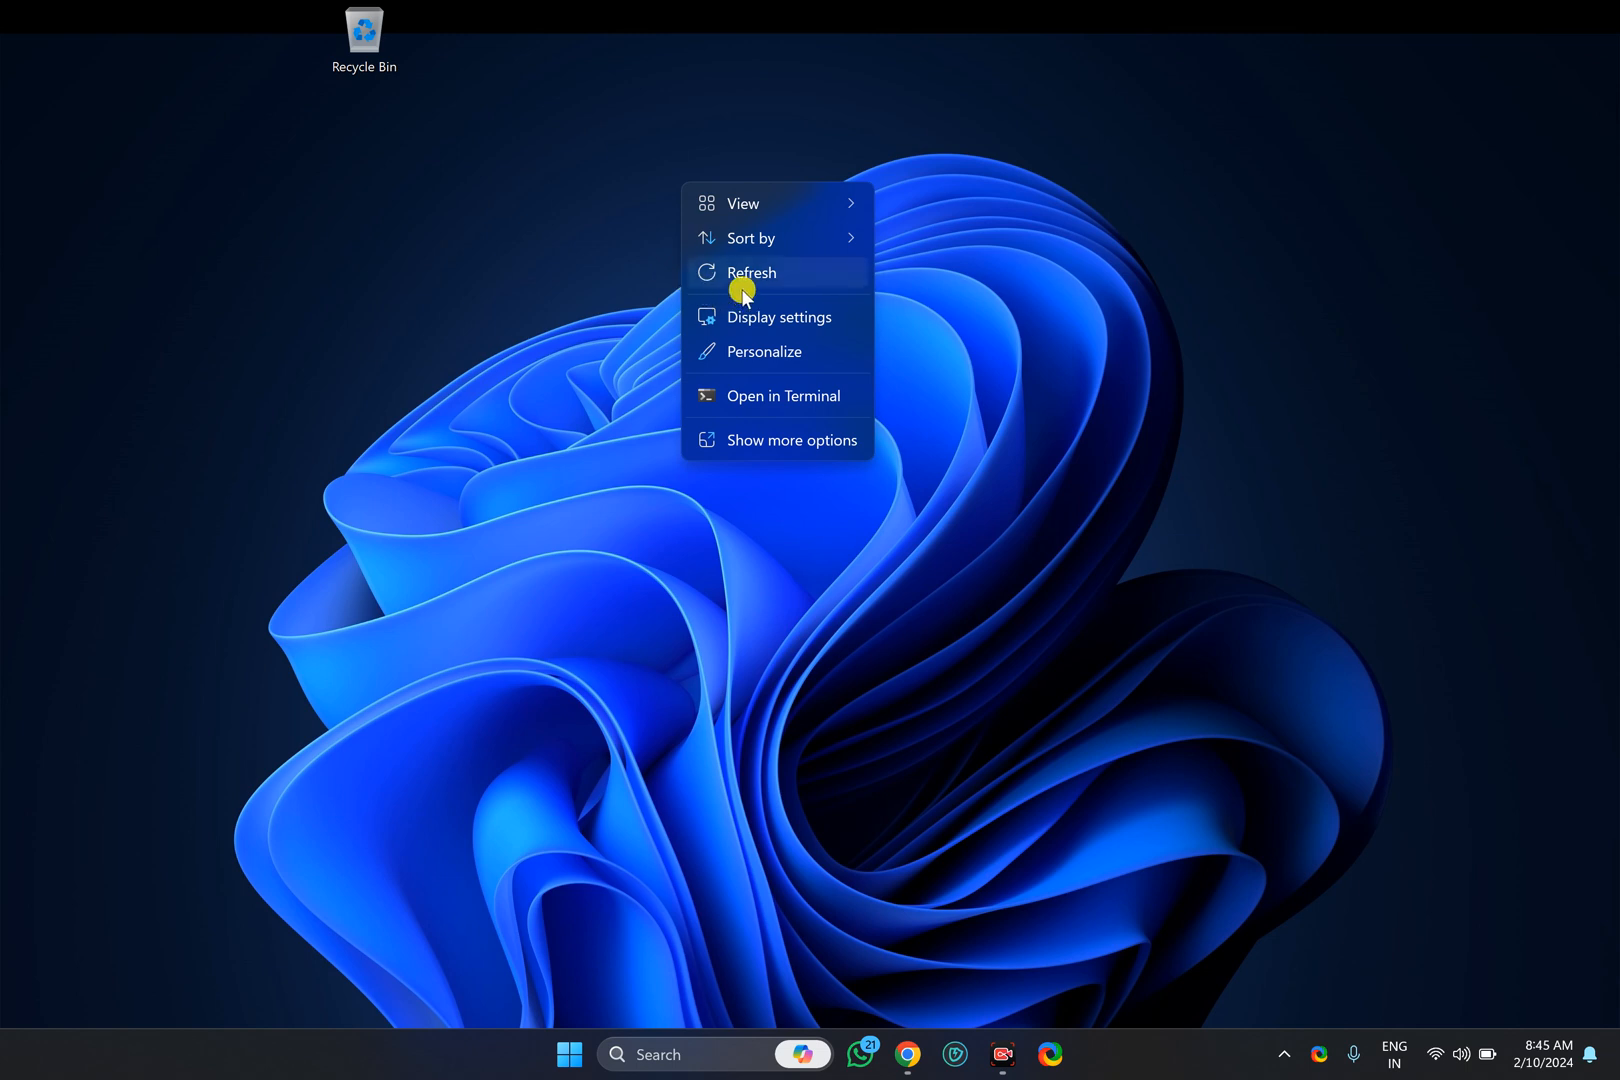
mouse_move(754, 300)
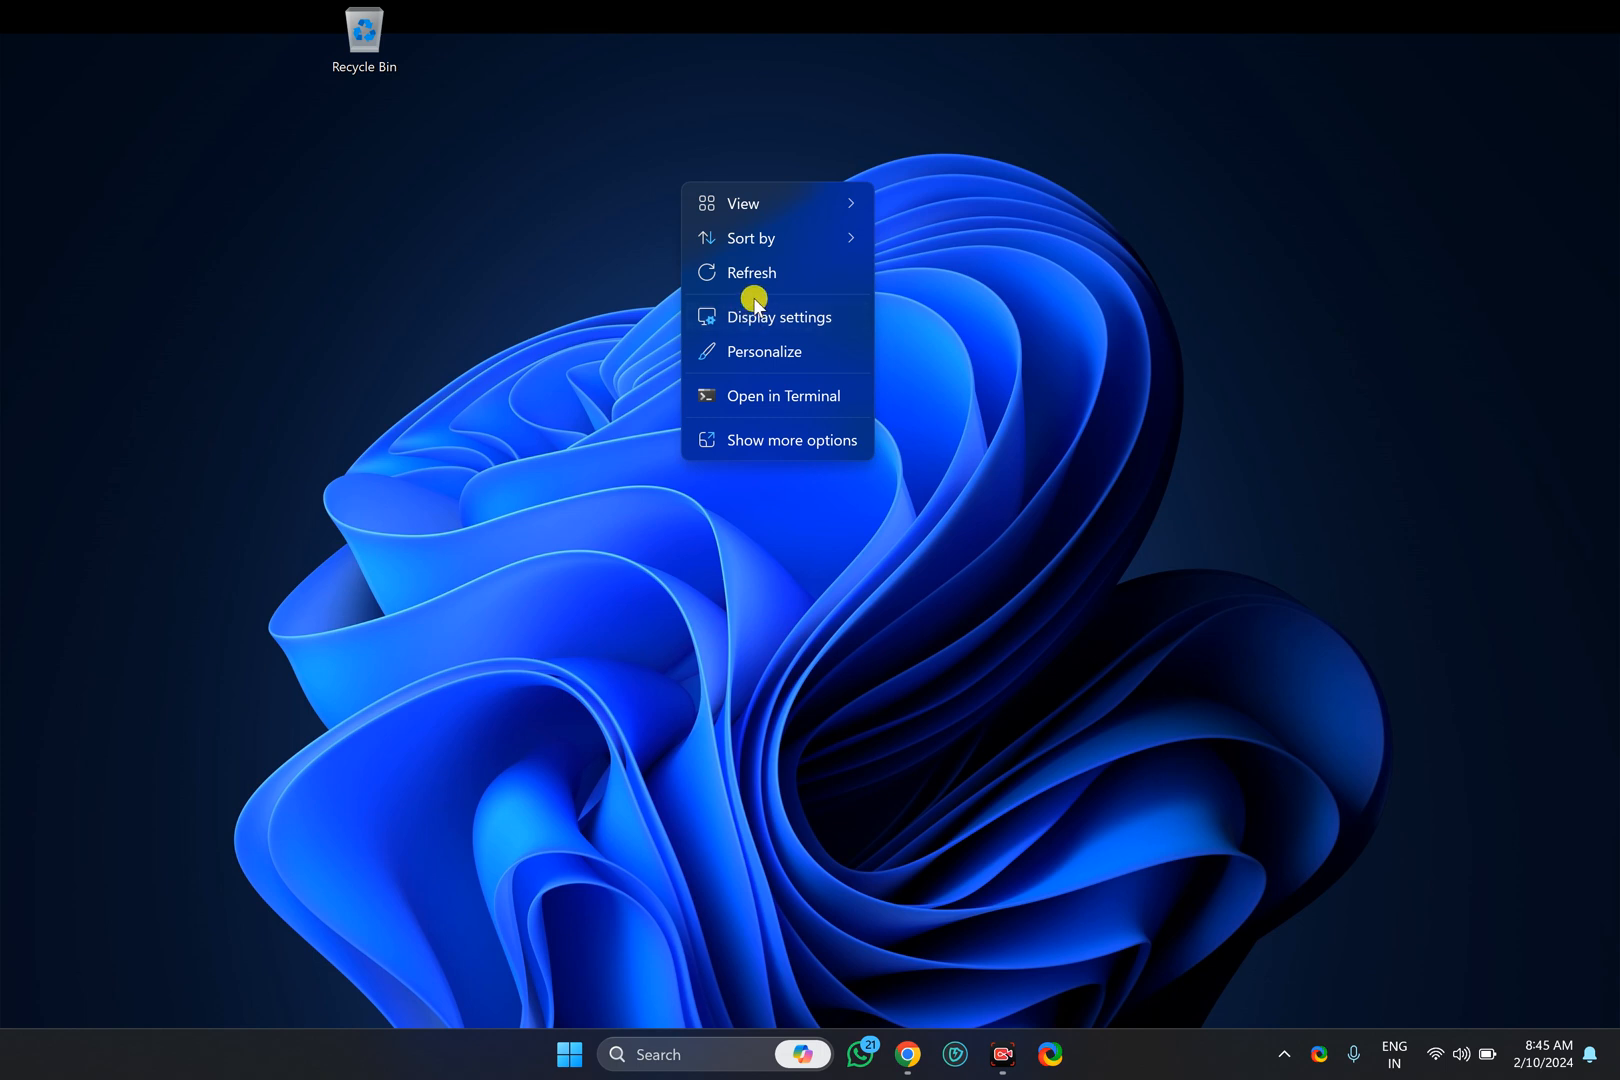
mouse_move(822, 672)
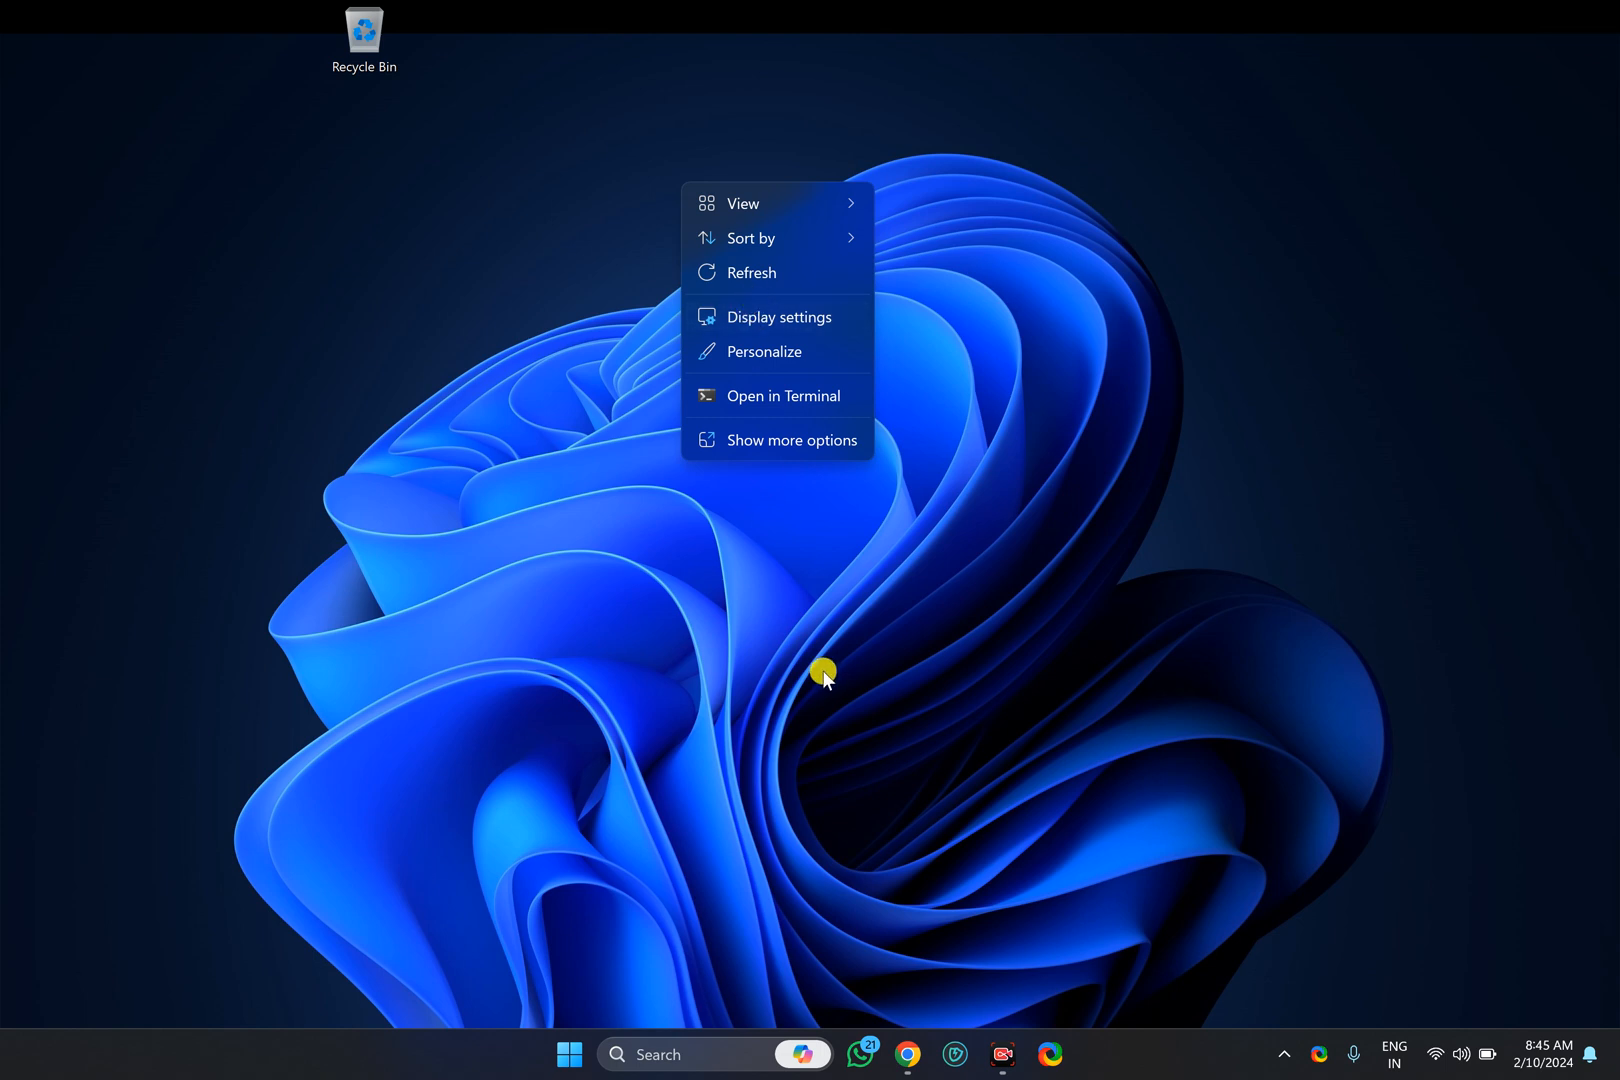
click(824, 672)
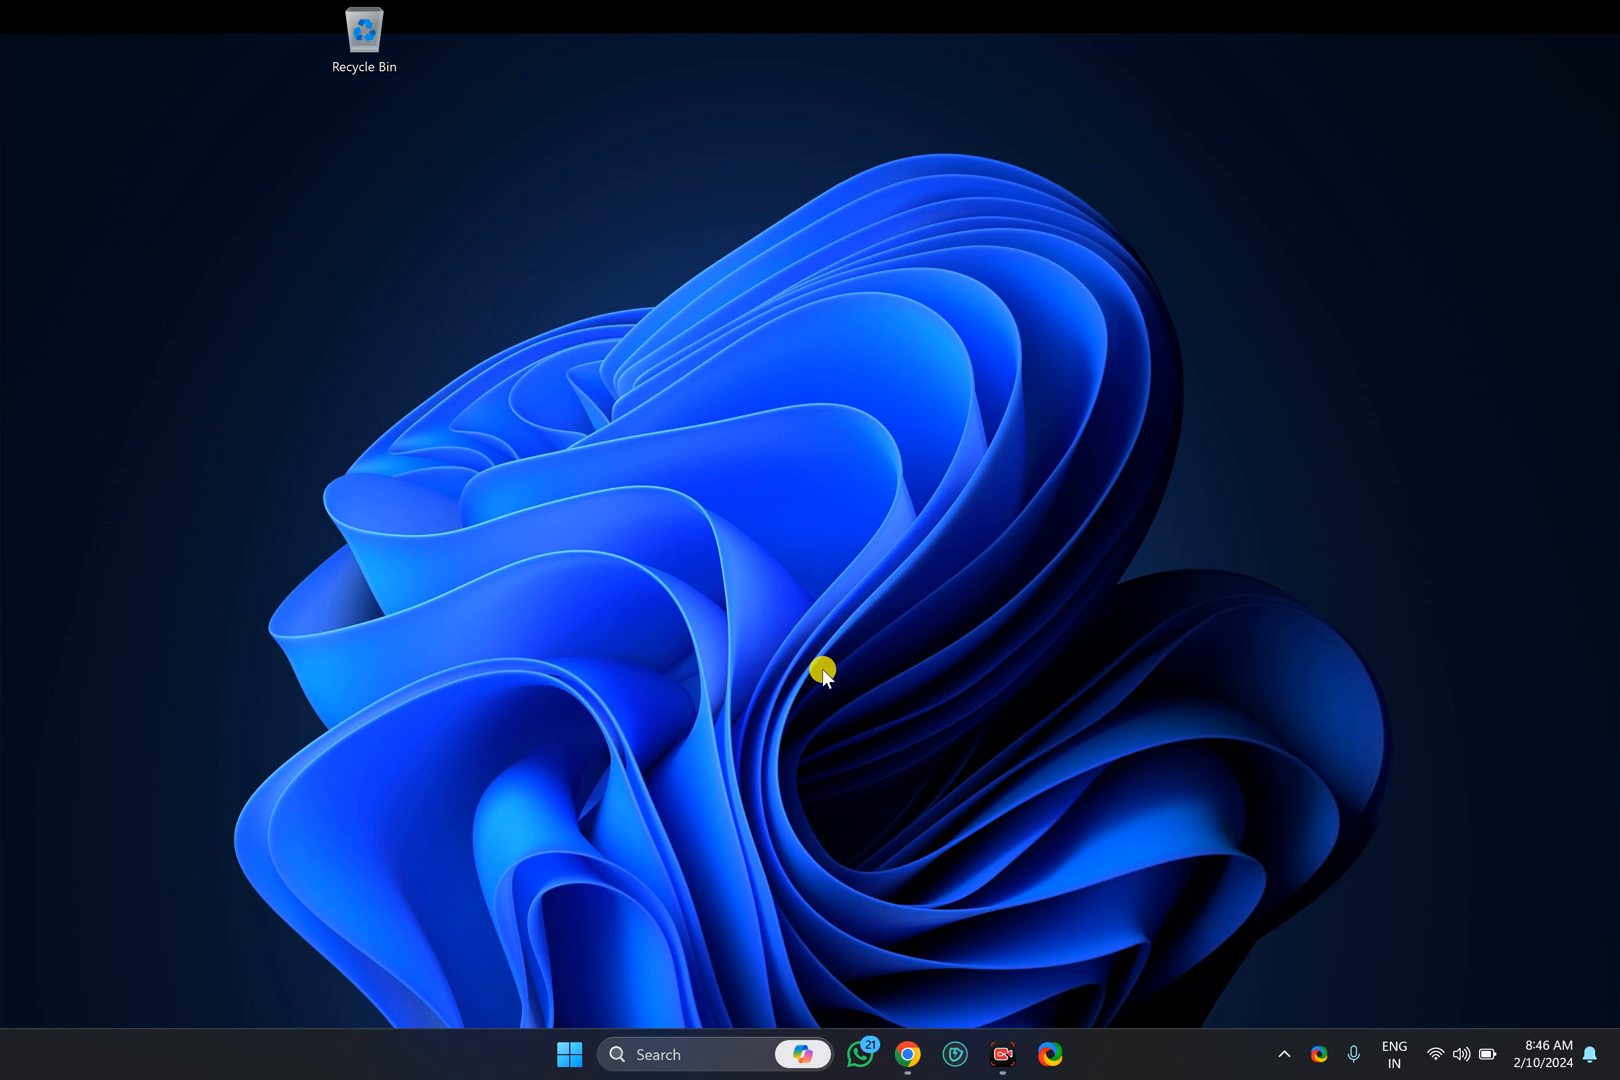
mouse_move(674, 922)
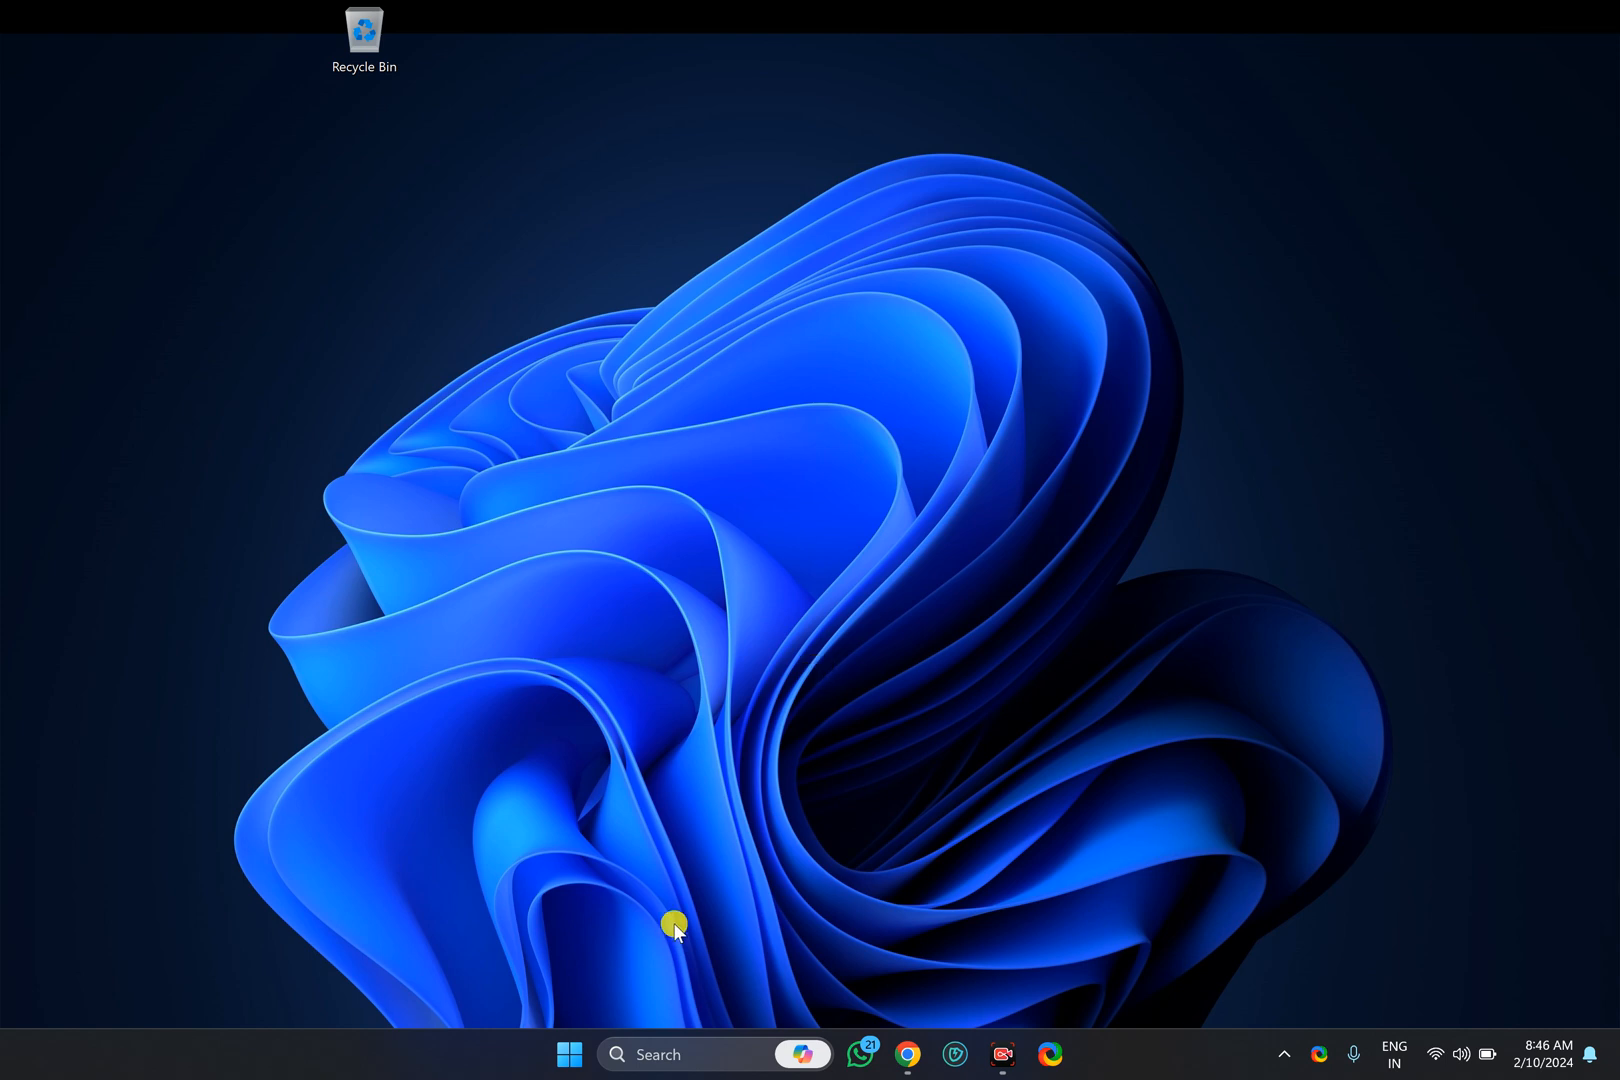
mouse_move(568, 1054)
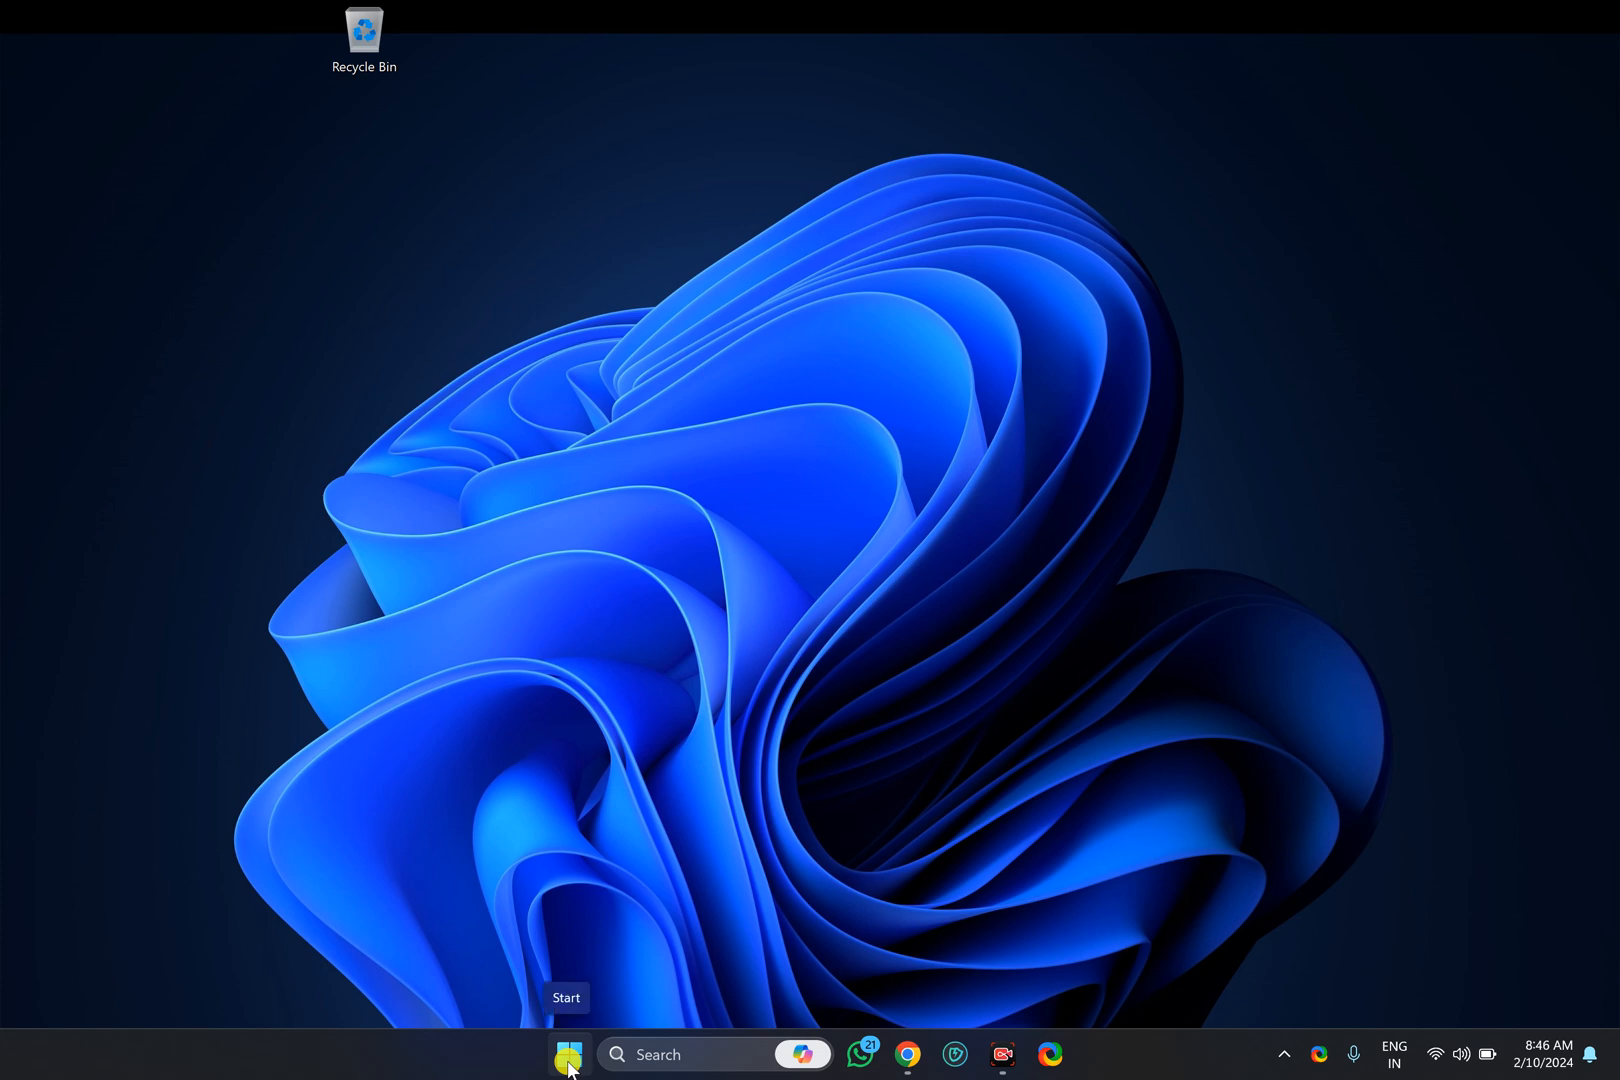
Search Start for 'Registry Editor' and launch it
text(r)
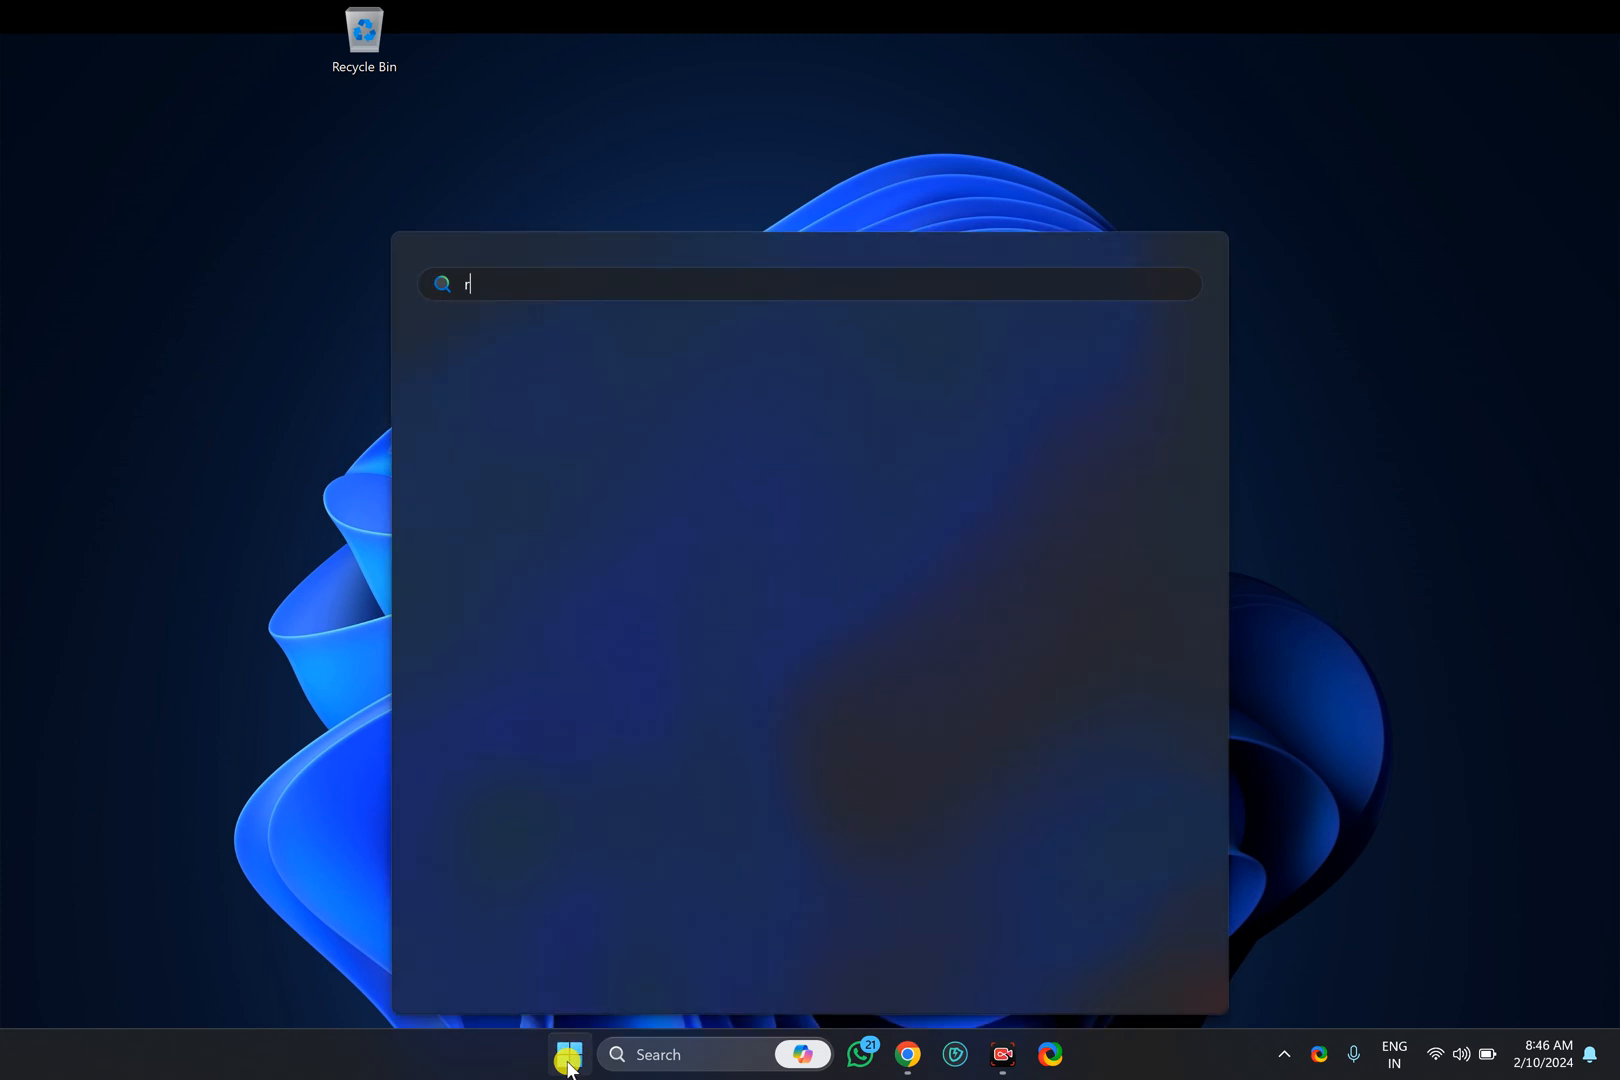
text(egistry Editor)
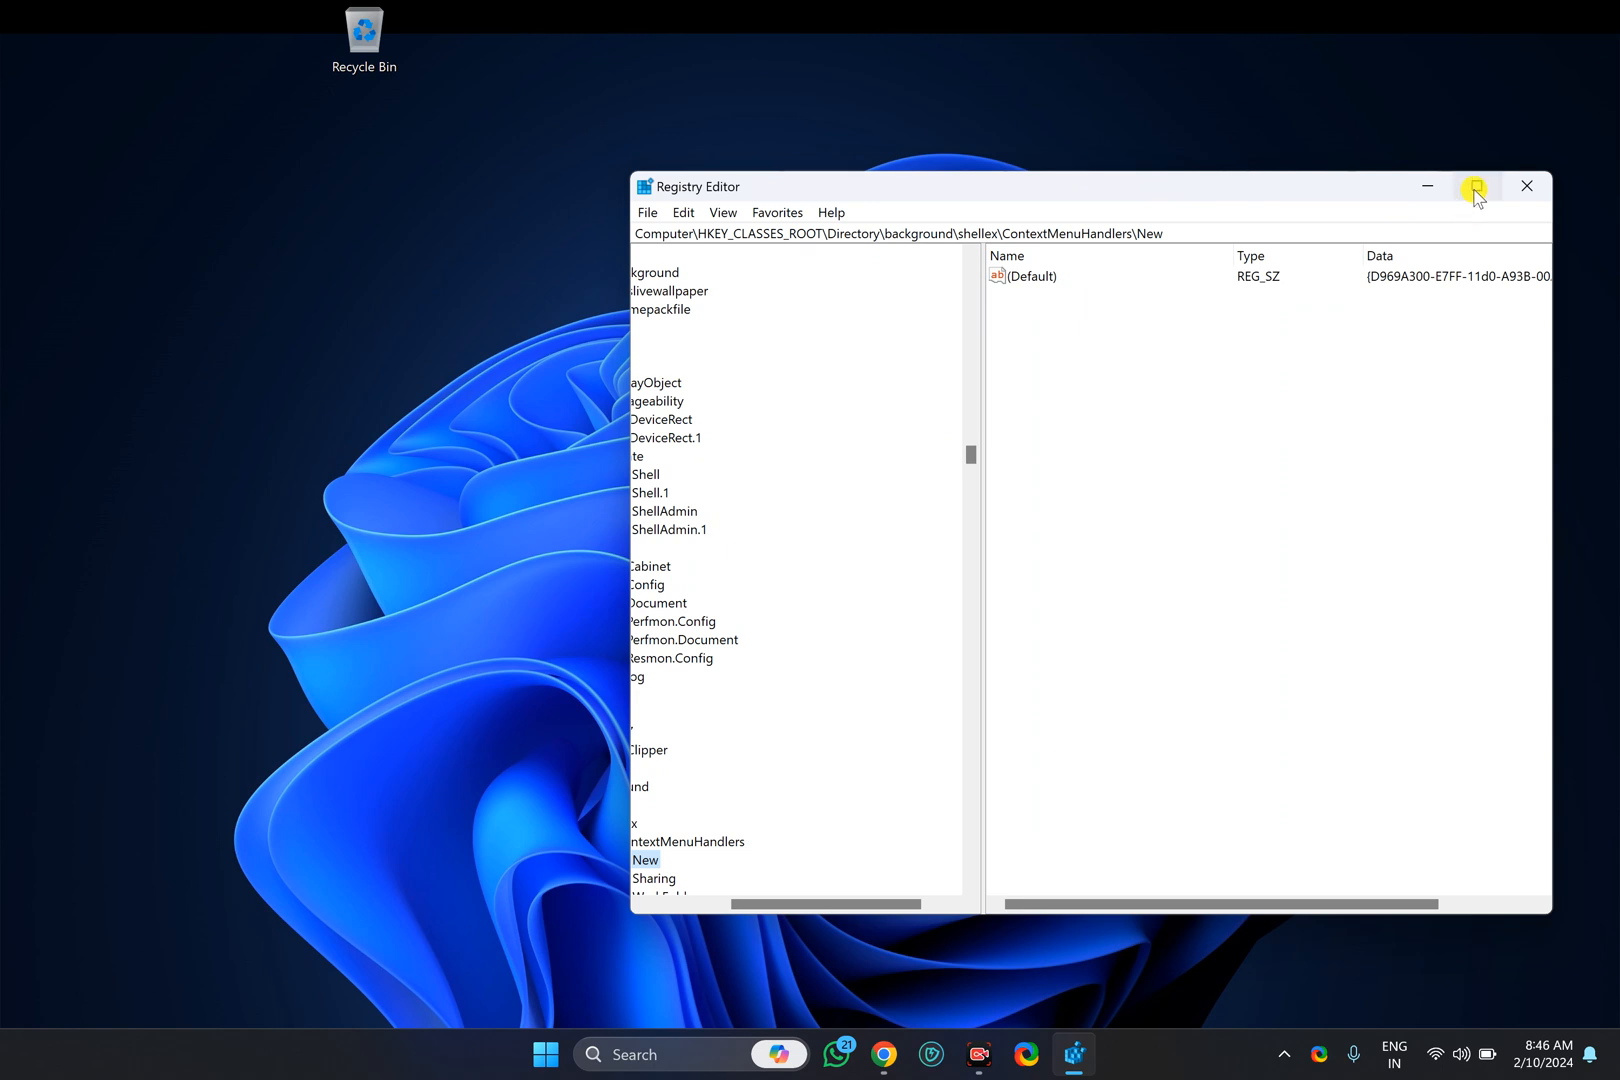
Maximize Registry Editor and select the (Default) value under ContextMenuHandlers\New
click(1476, 186)
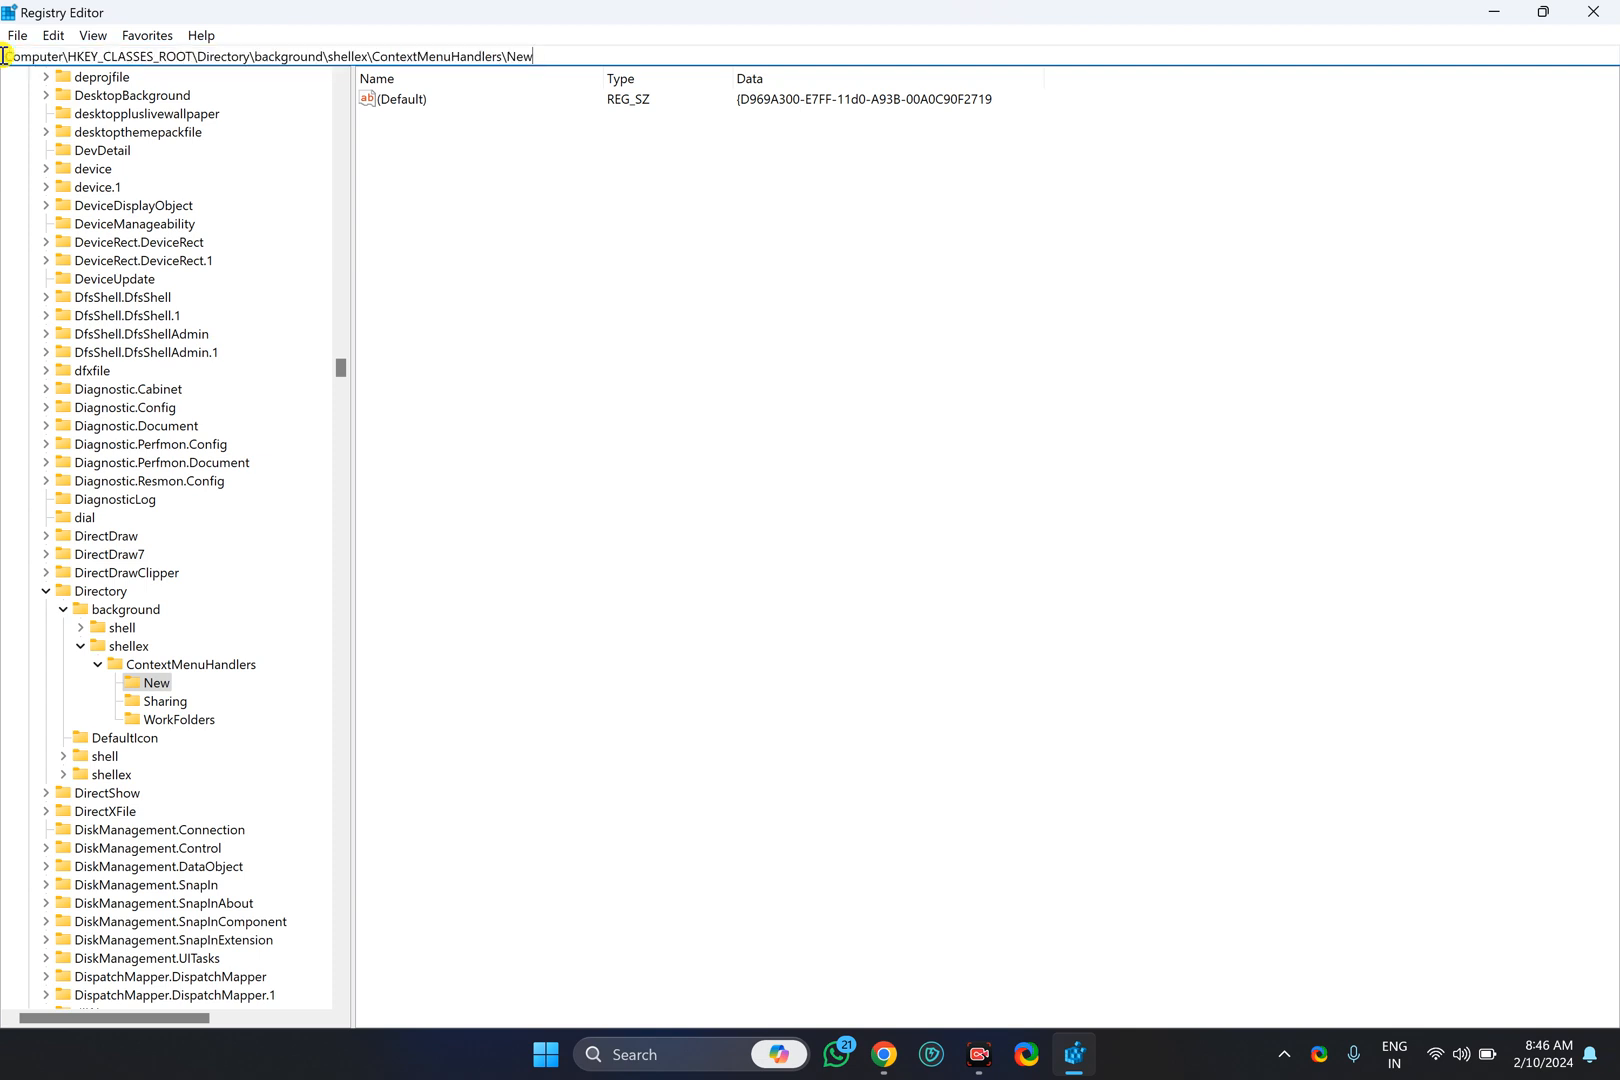
click(158, 682)
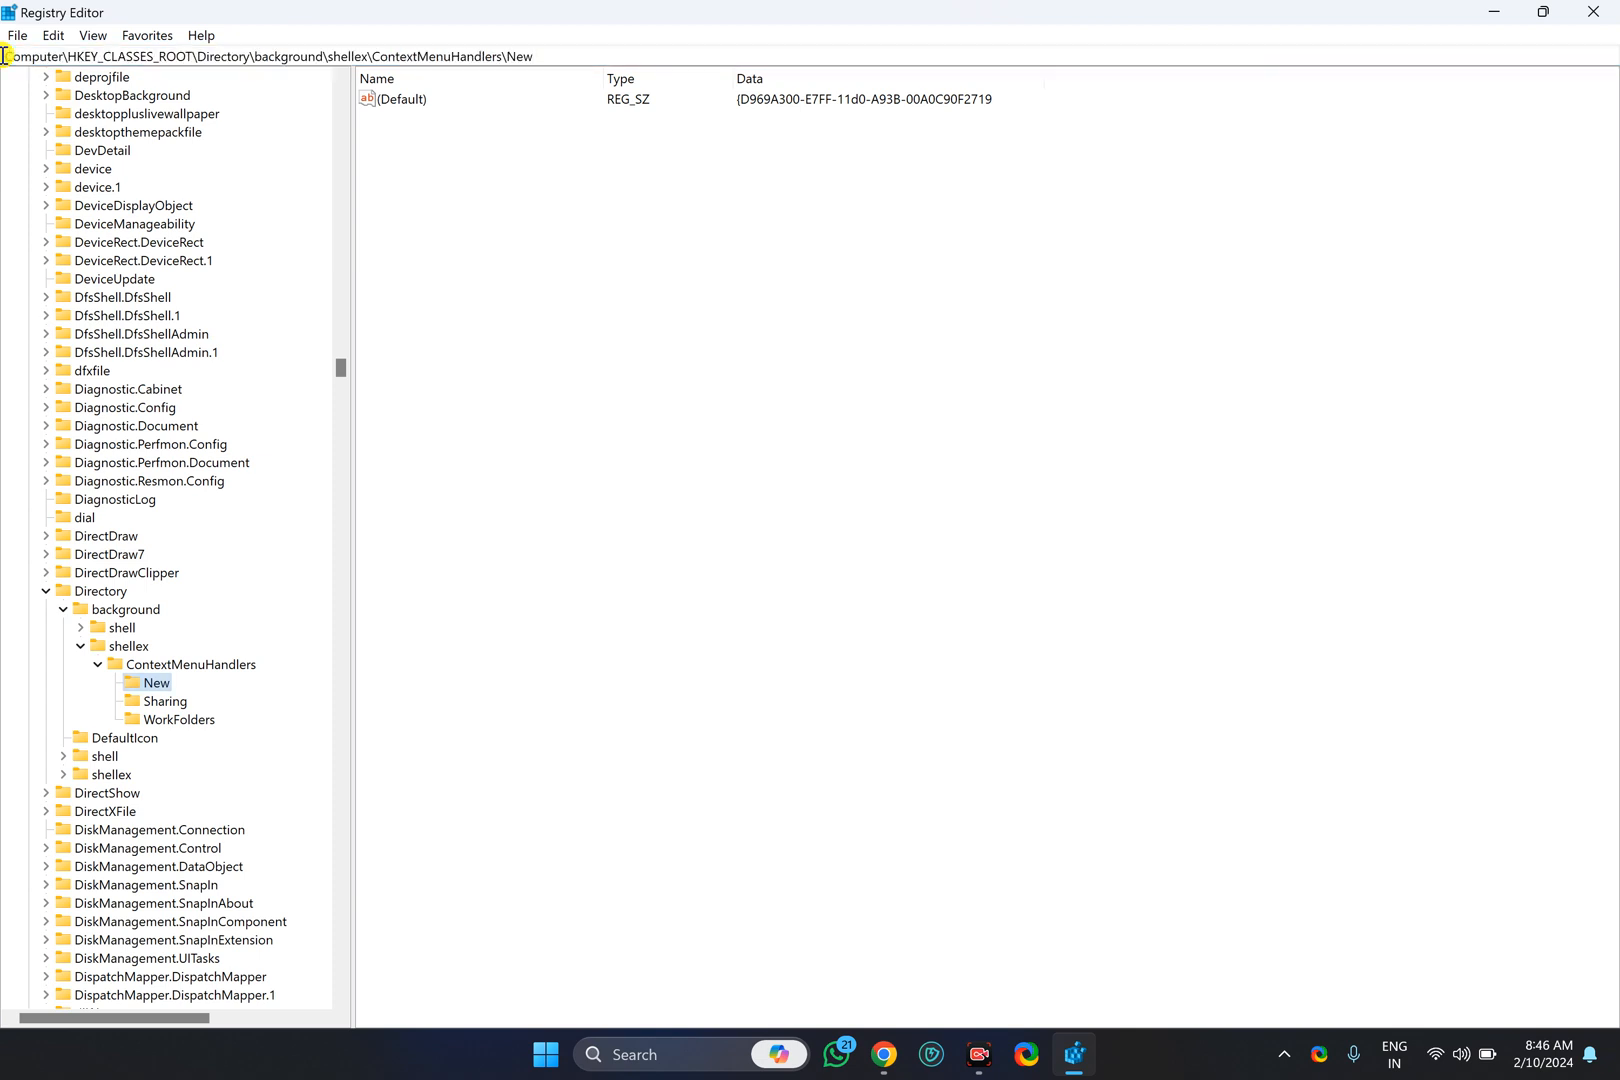
mouse_move(258, 108)
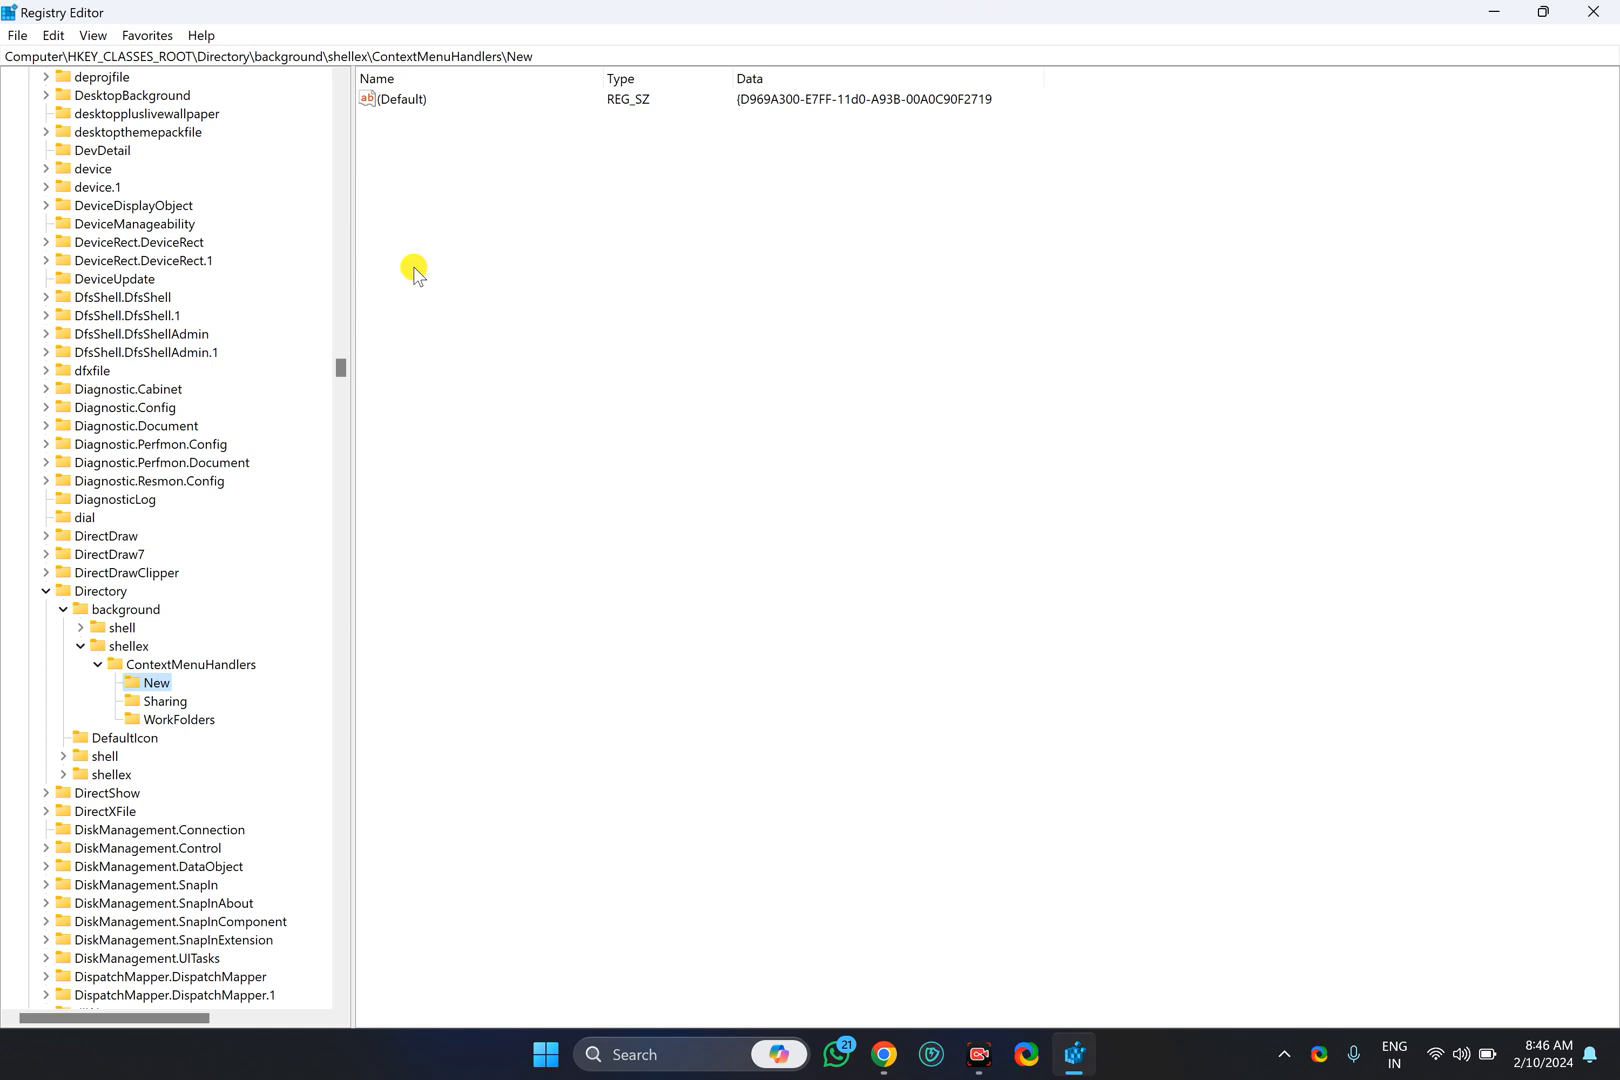
mouse_move(392, 124)
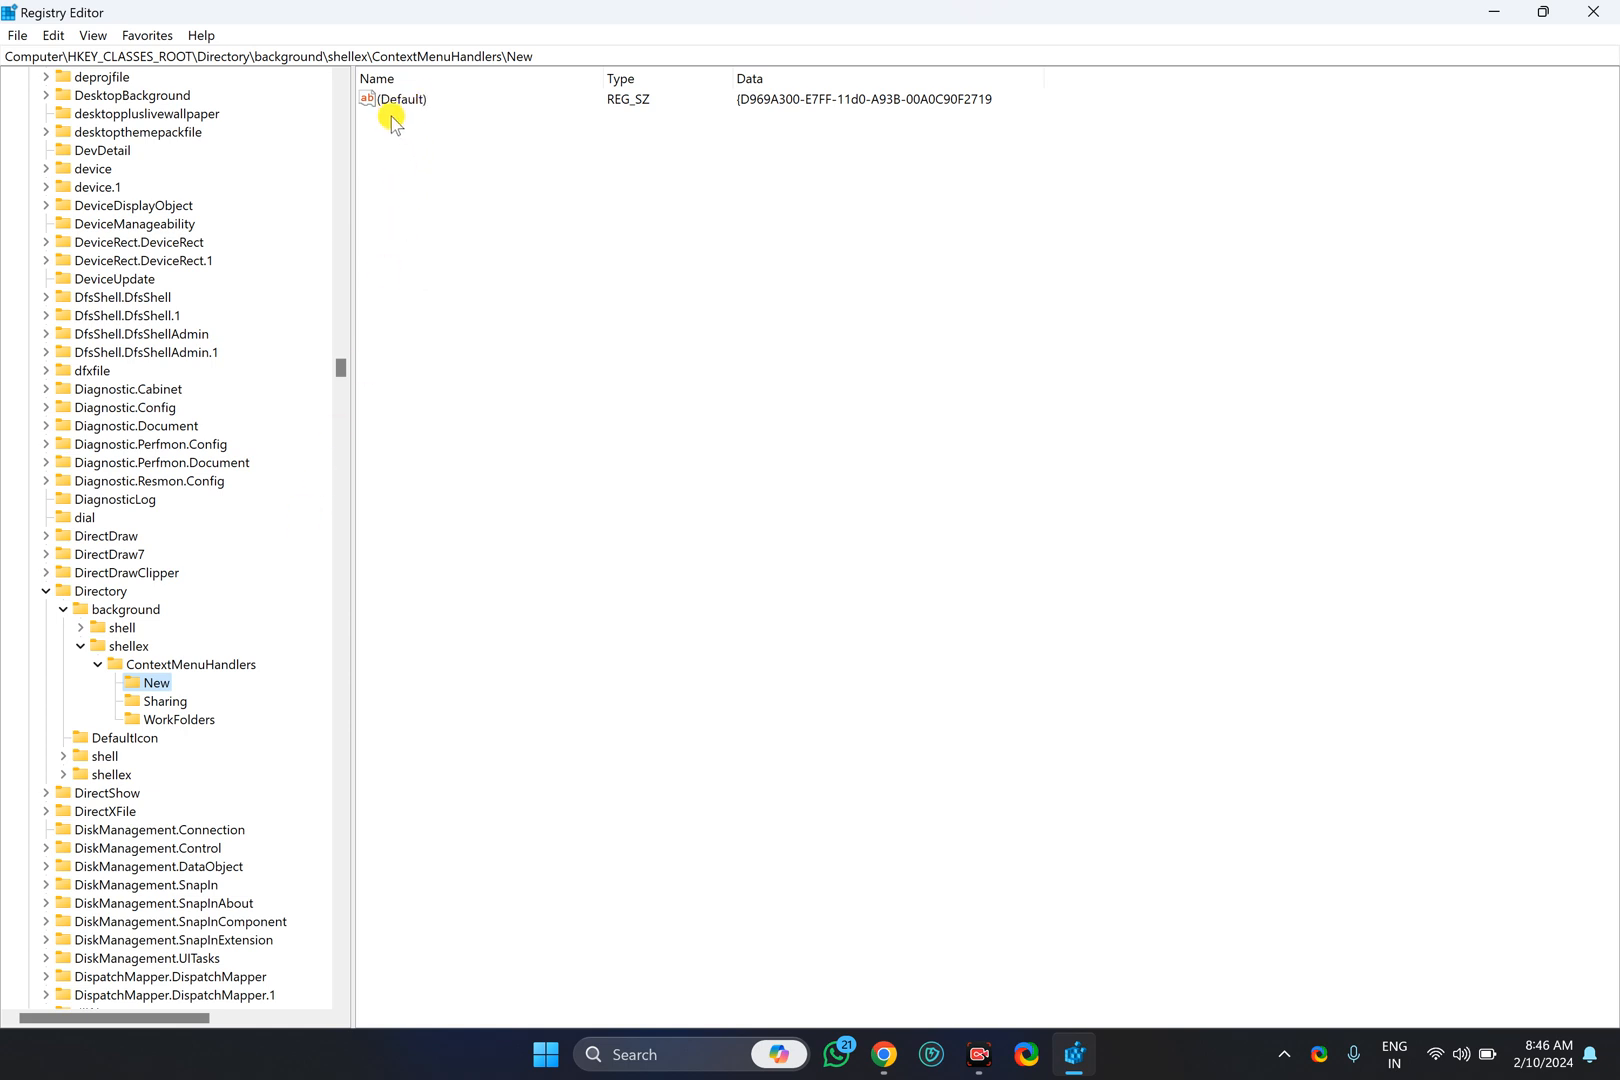
click(398, 100)
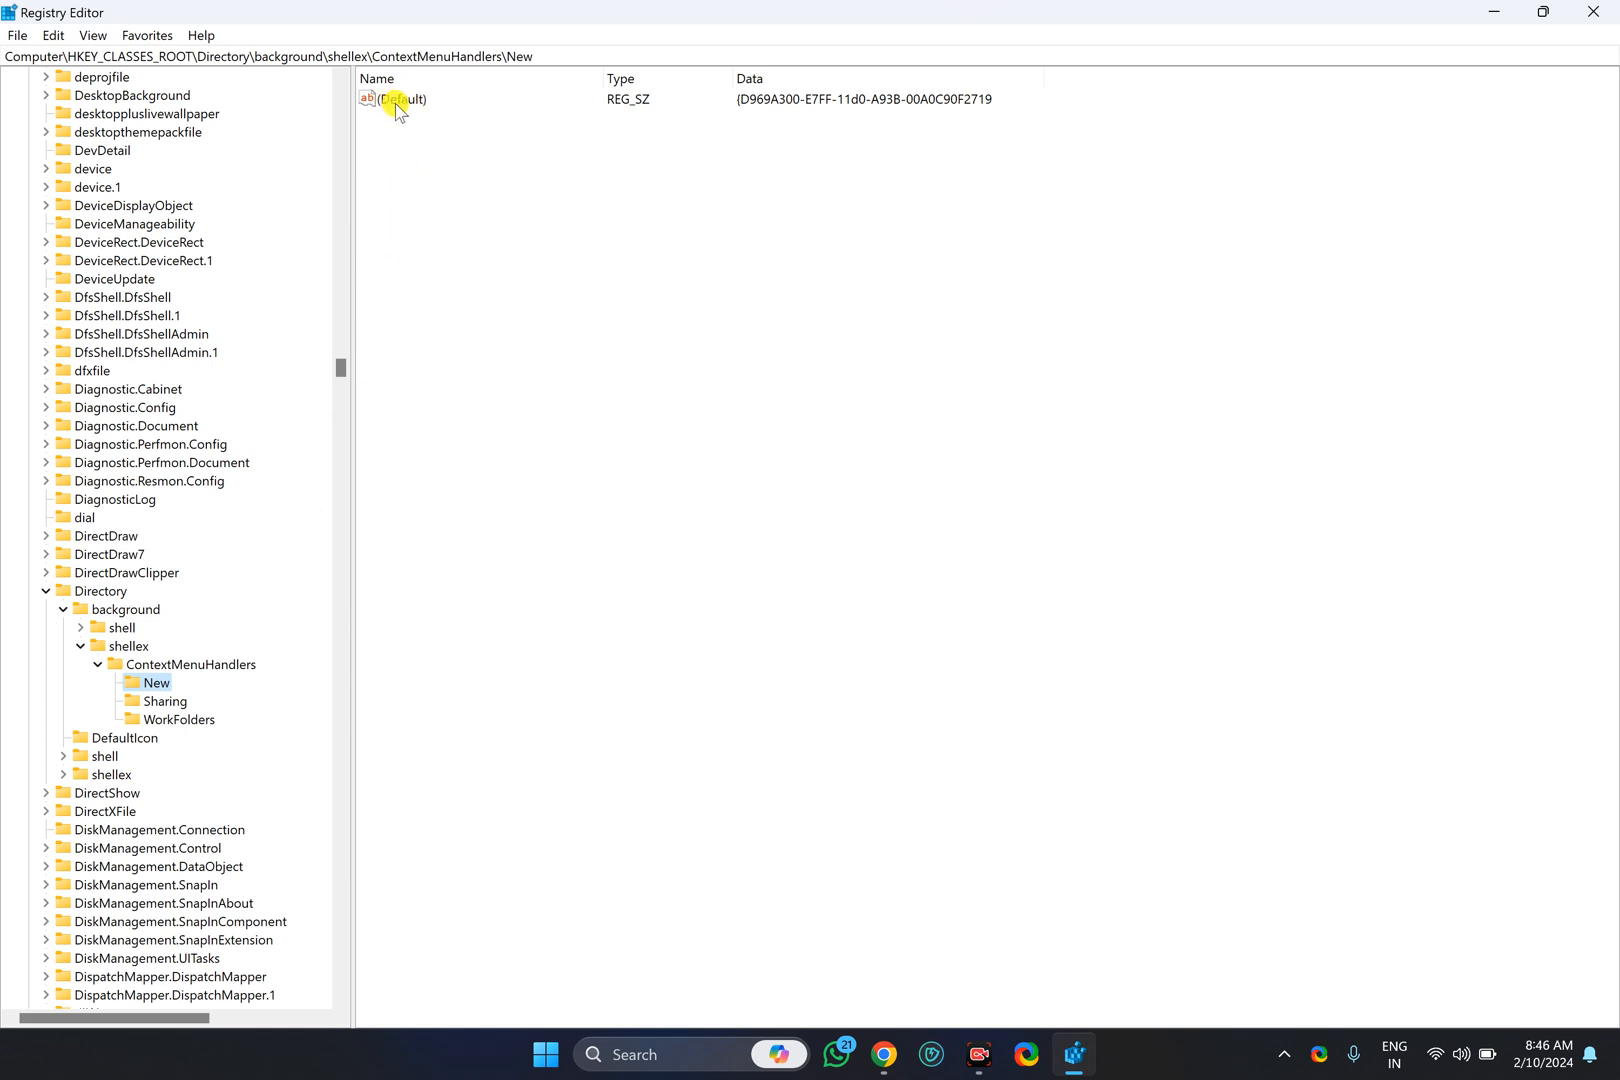
mouse_move(592, 108)
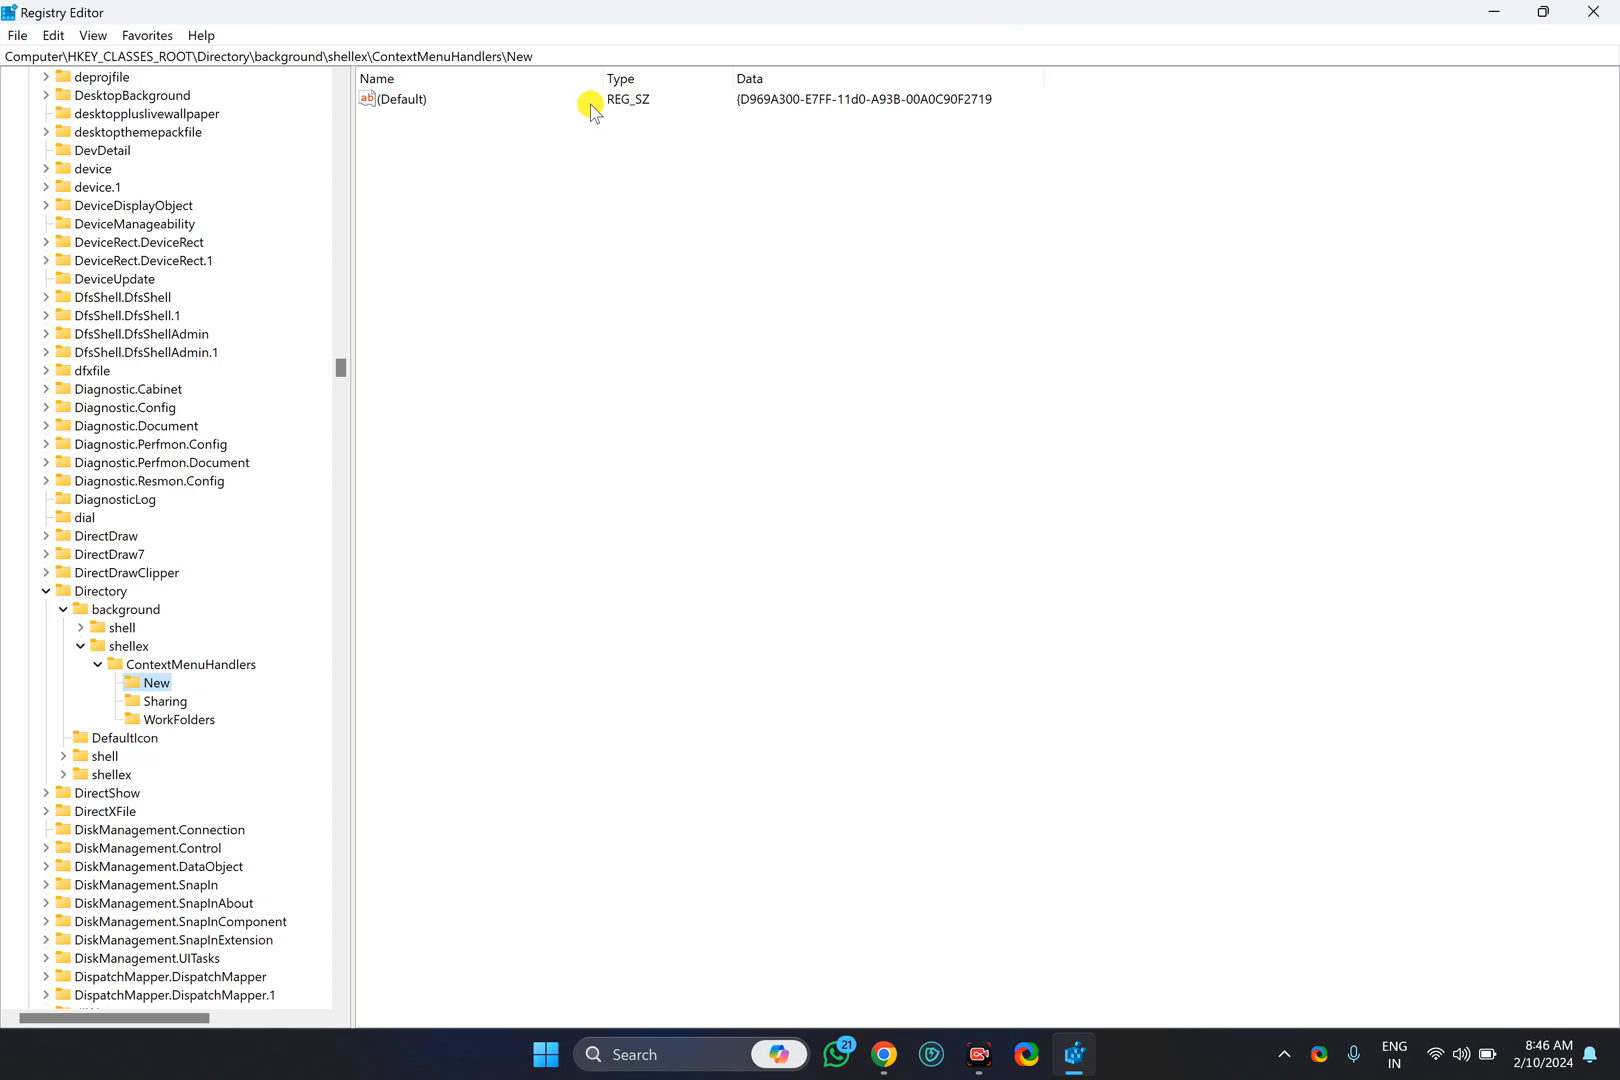
Set the New key's (Default) data to {D969A300-E7FF-11d0-A93B-00A0C90F2719} and confirm
double_click(406, 100)
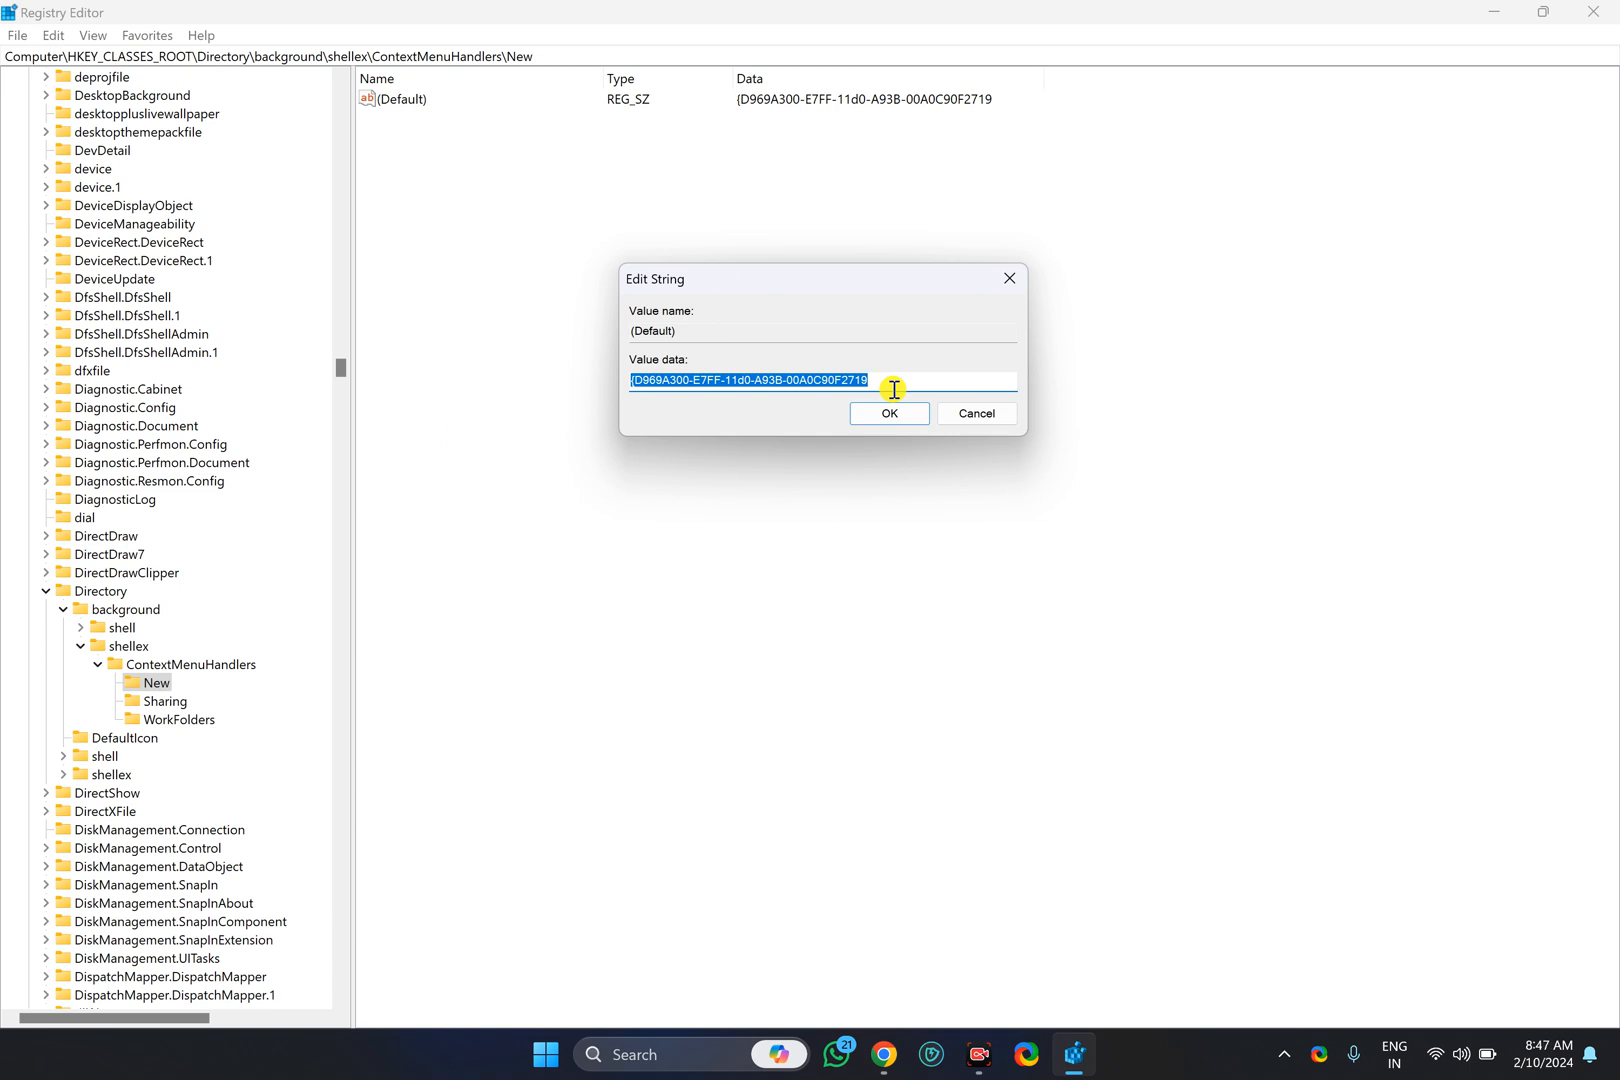
key(Delete)
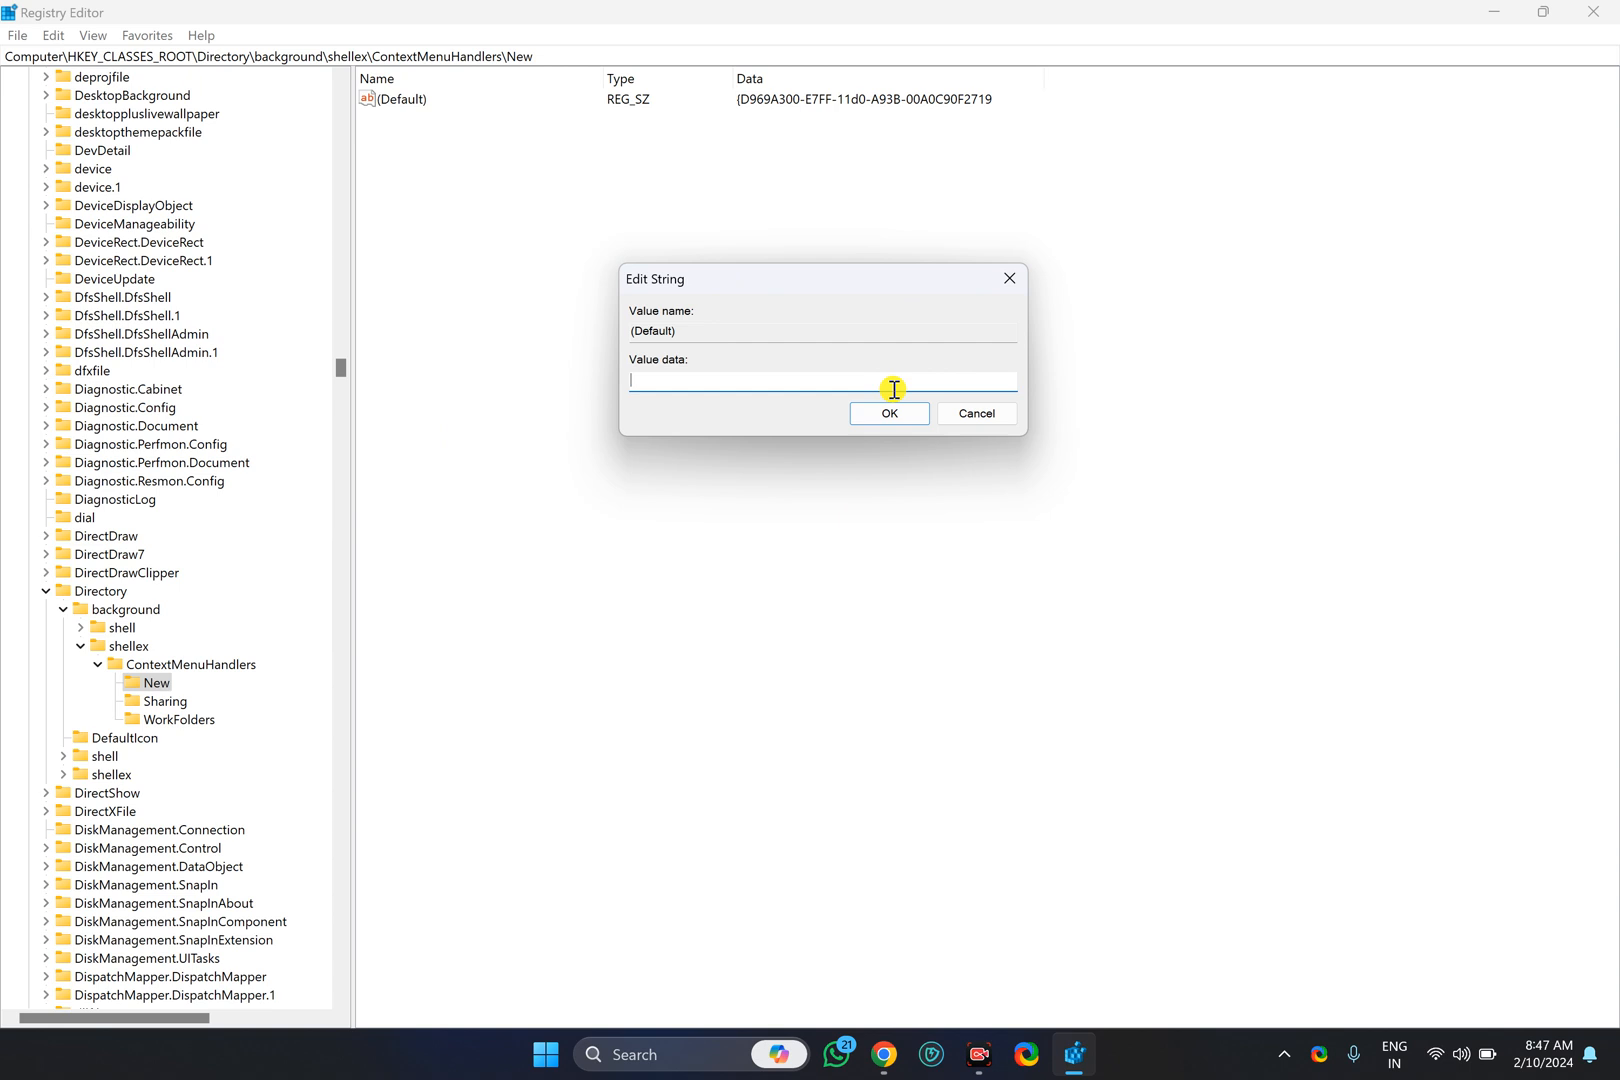
text({D969A300-E7FF-11d0-A93B-00A0C90F2719})
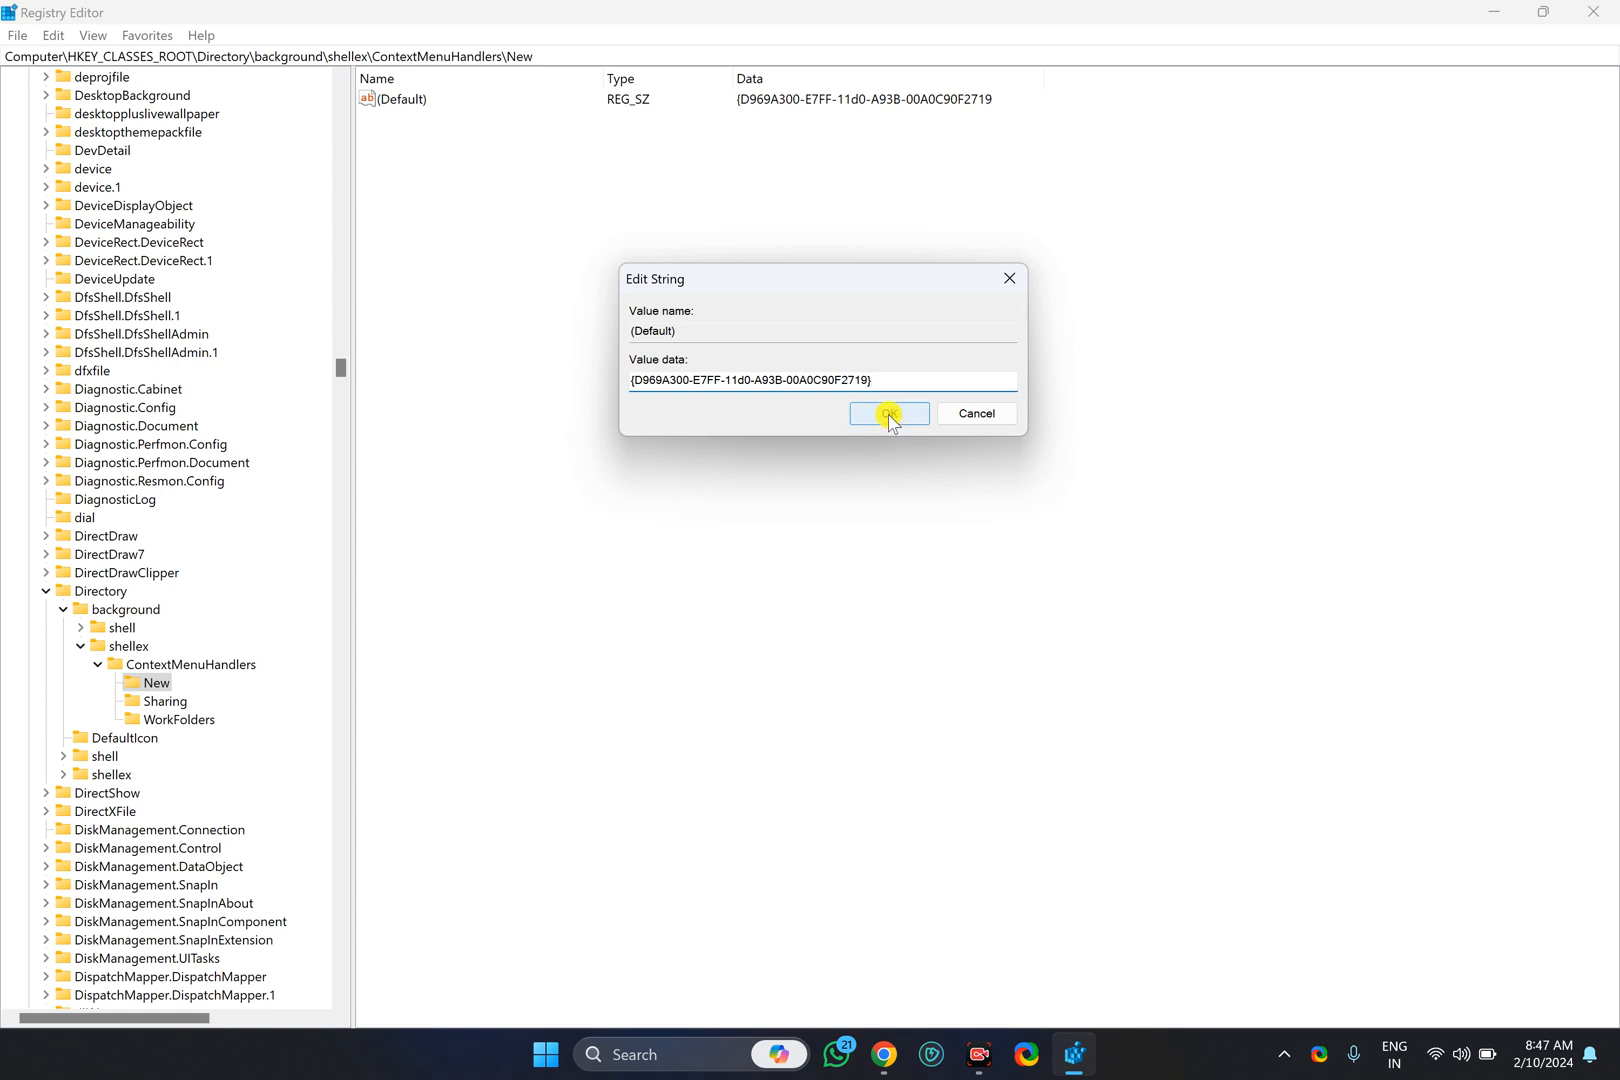
click(888, 414)
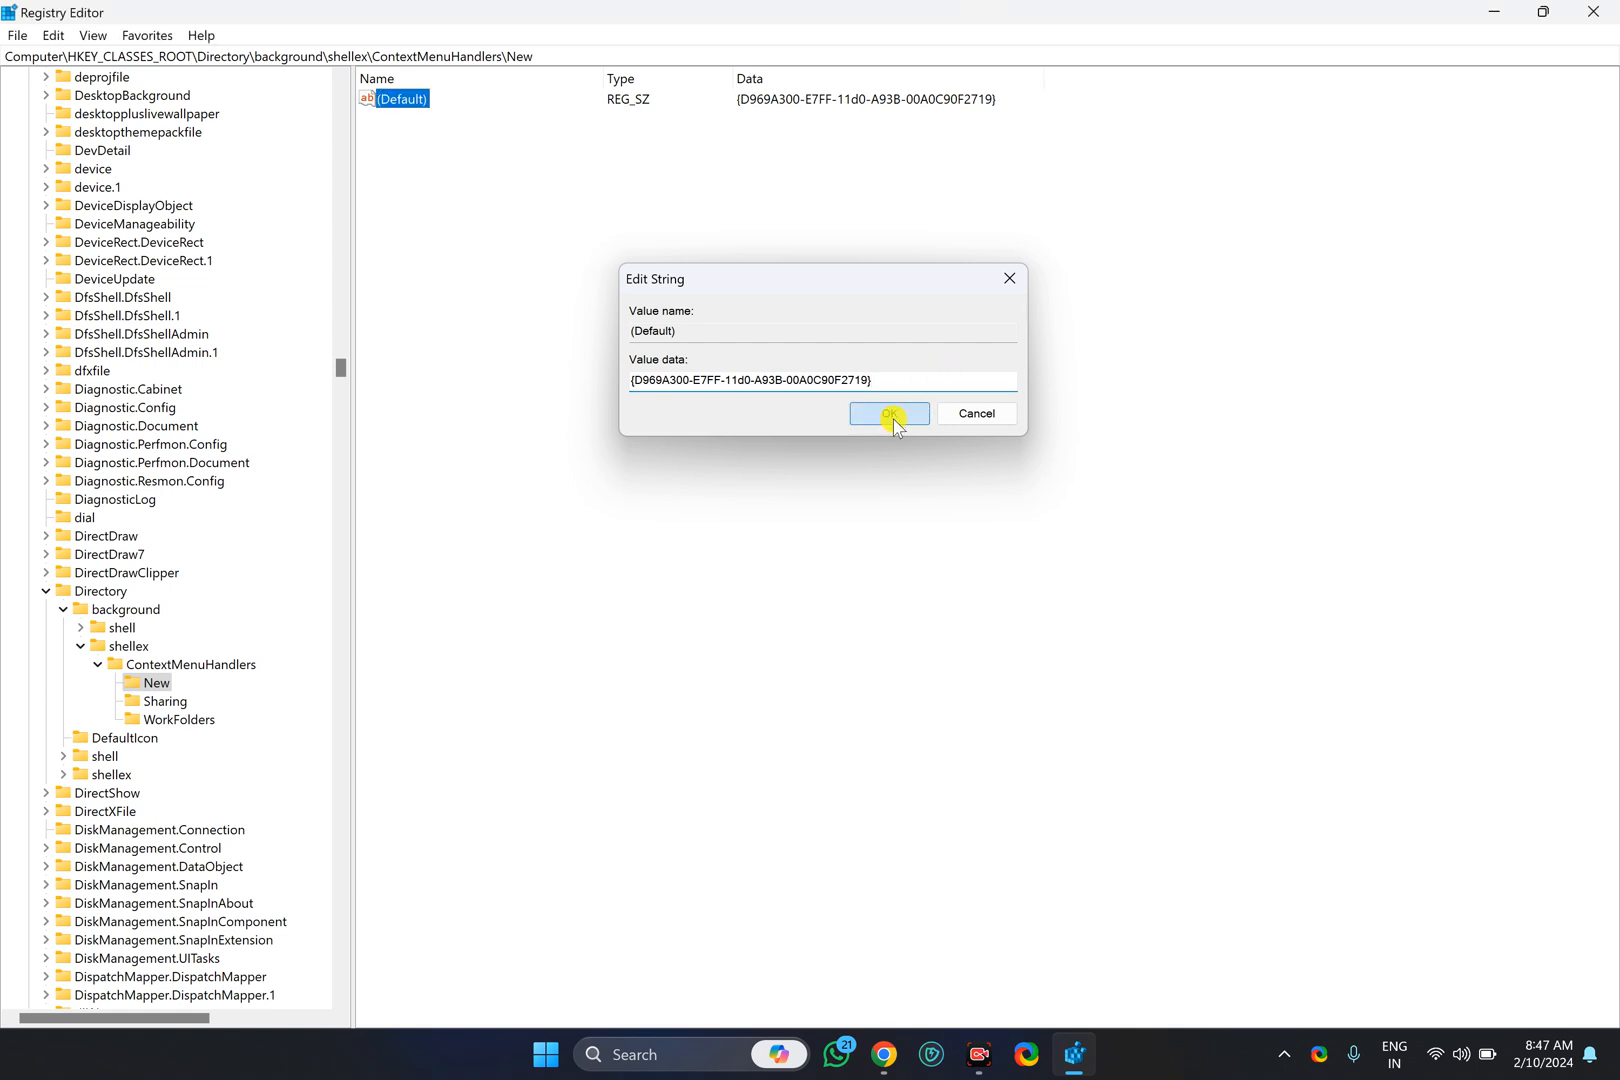
click(888, 414)
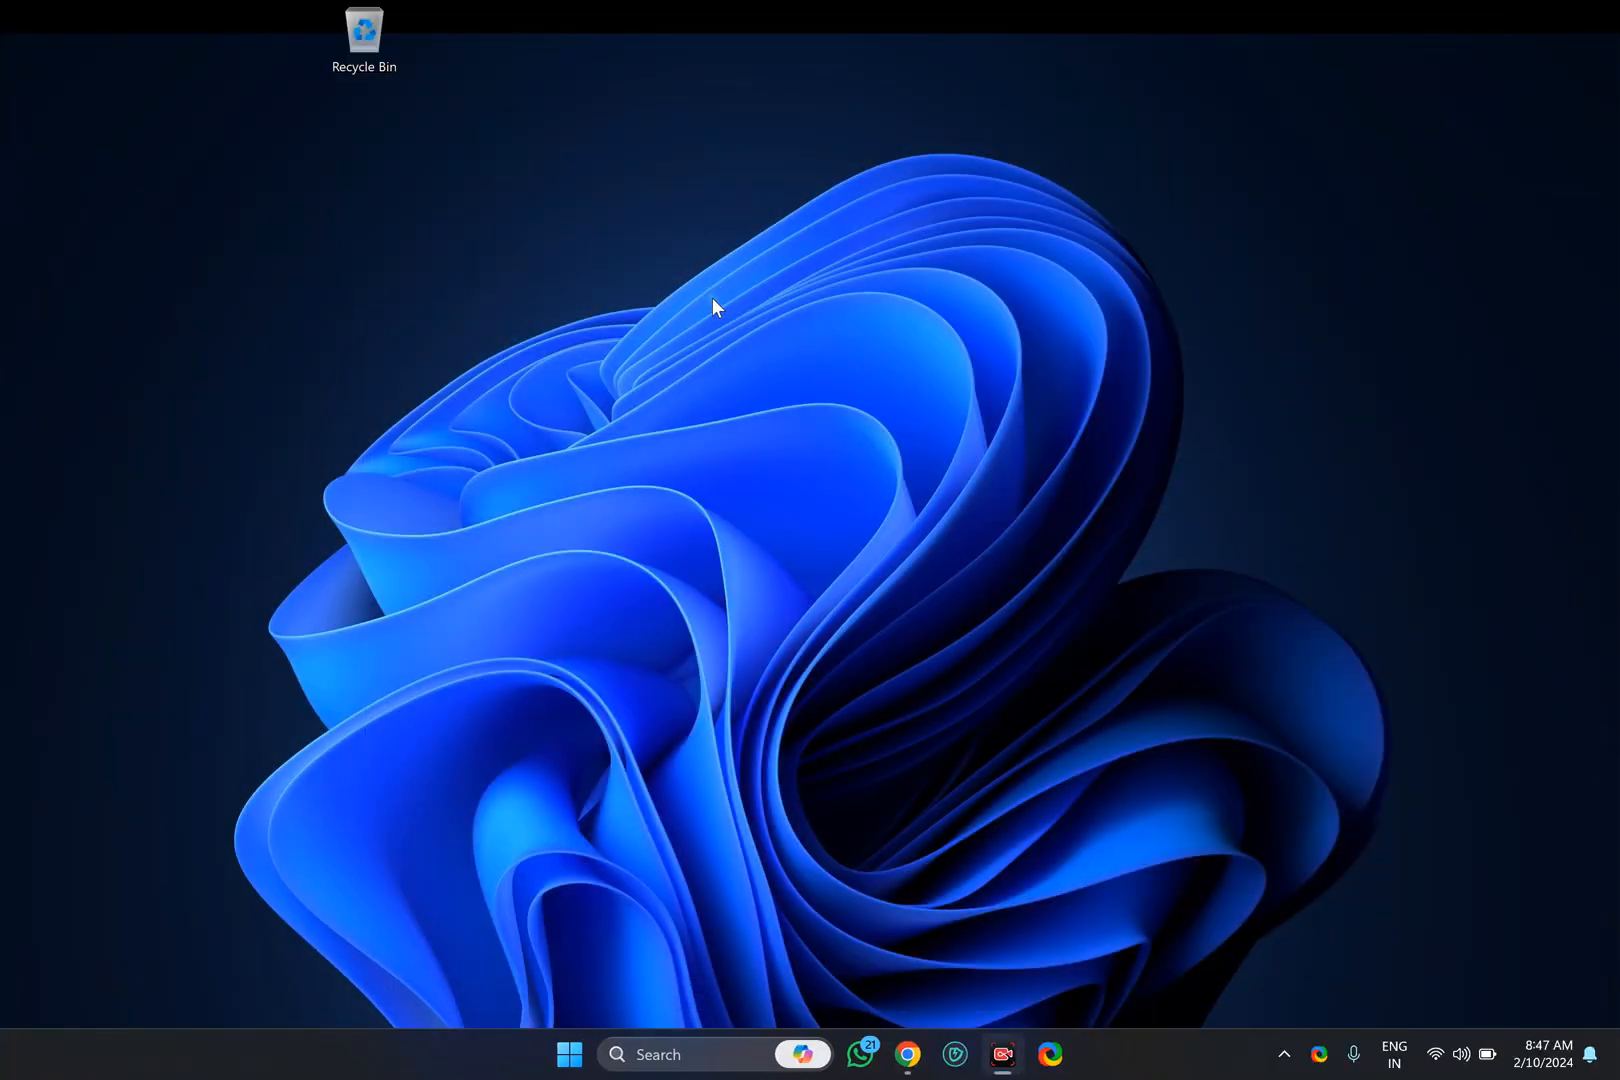
Verify the desktop right-click menu now shows New with its list of creatable items
right_click(714, 306)
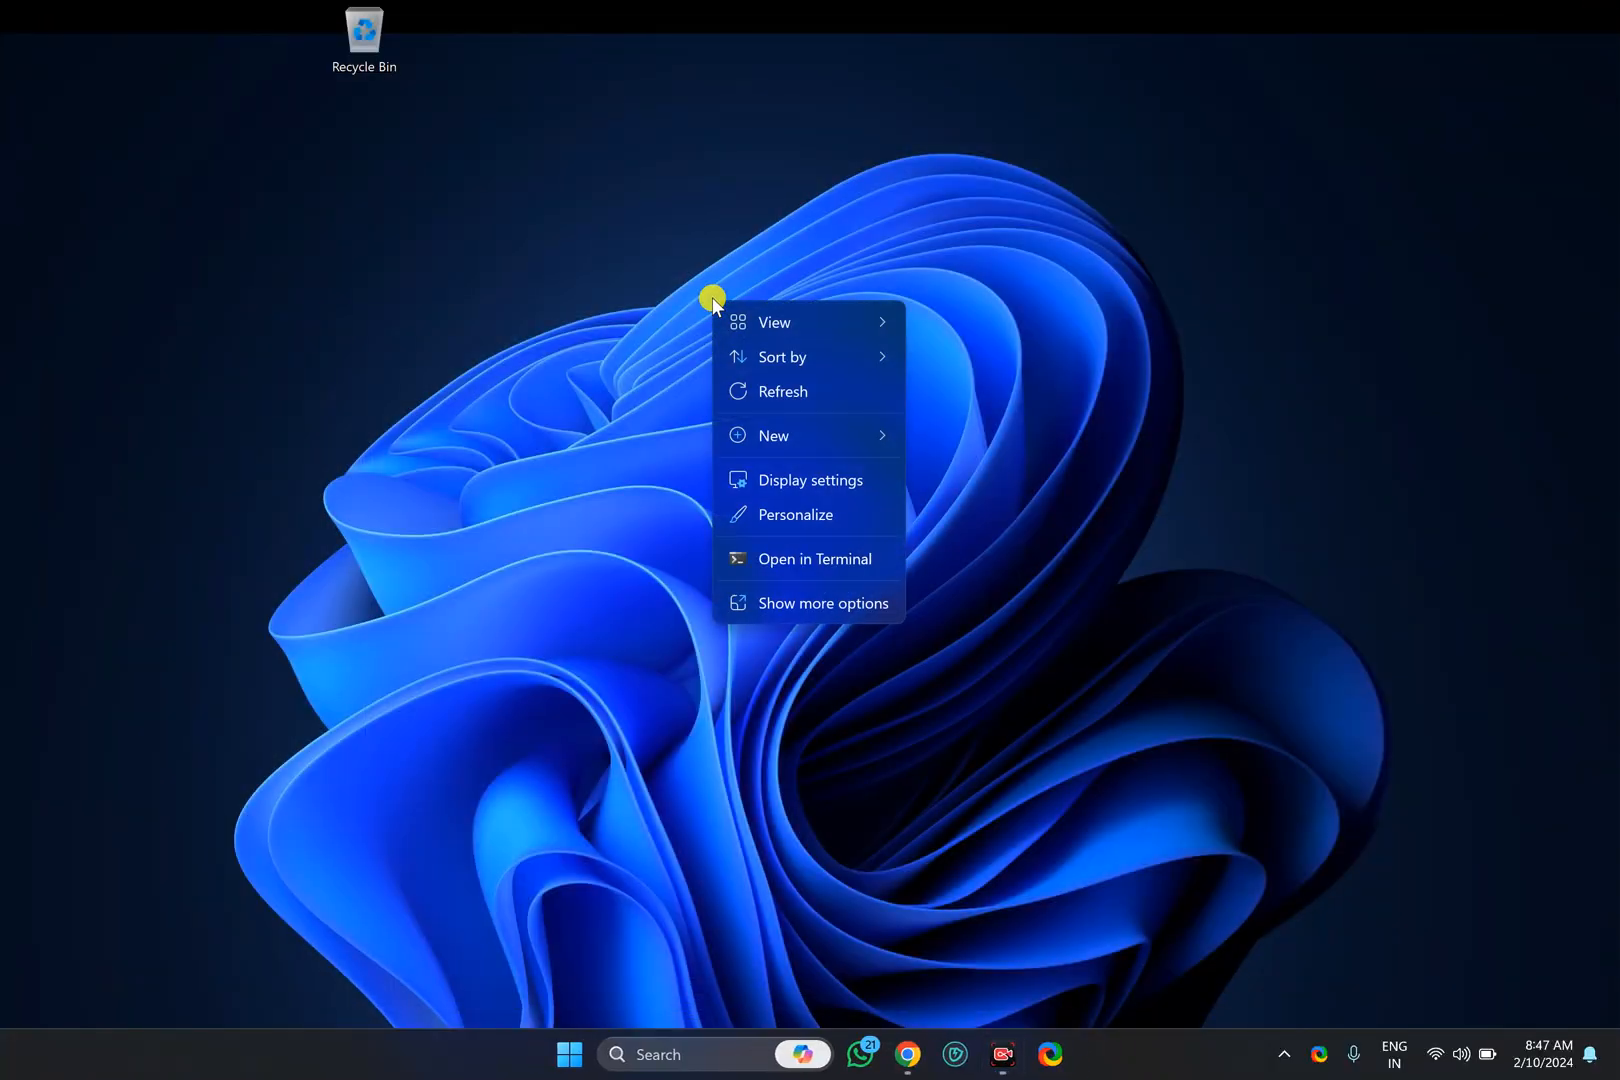
click(772, 436)
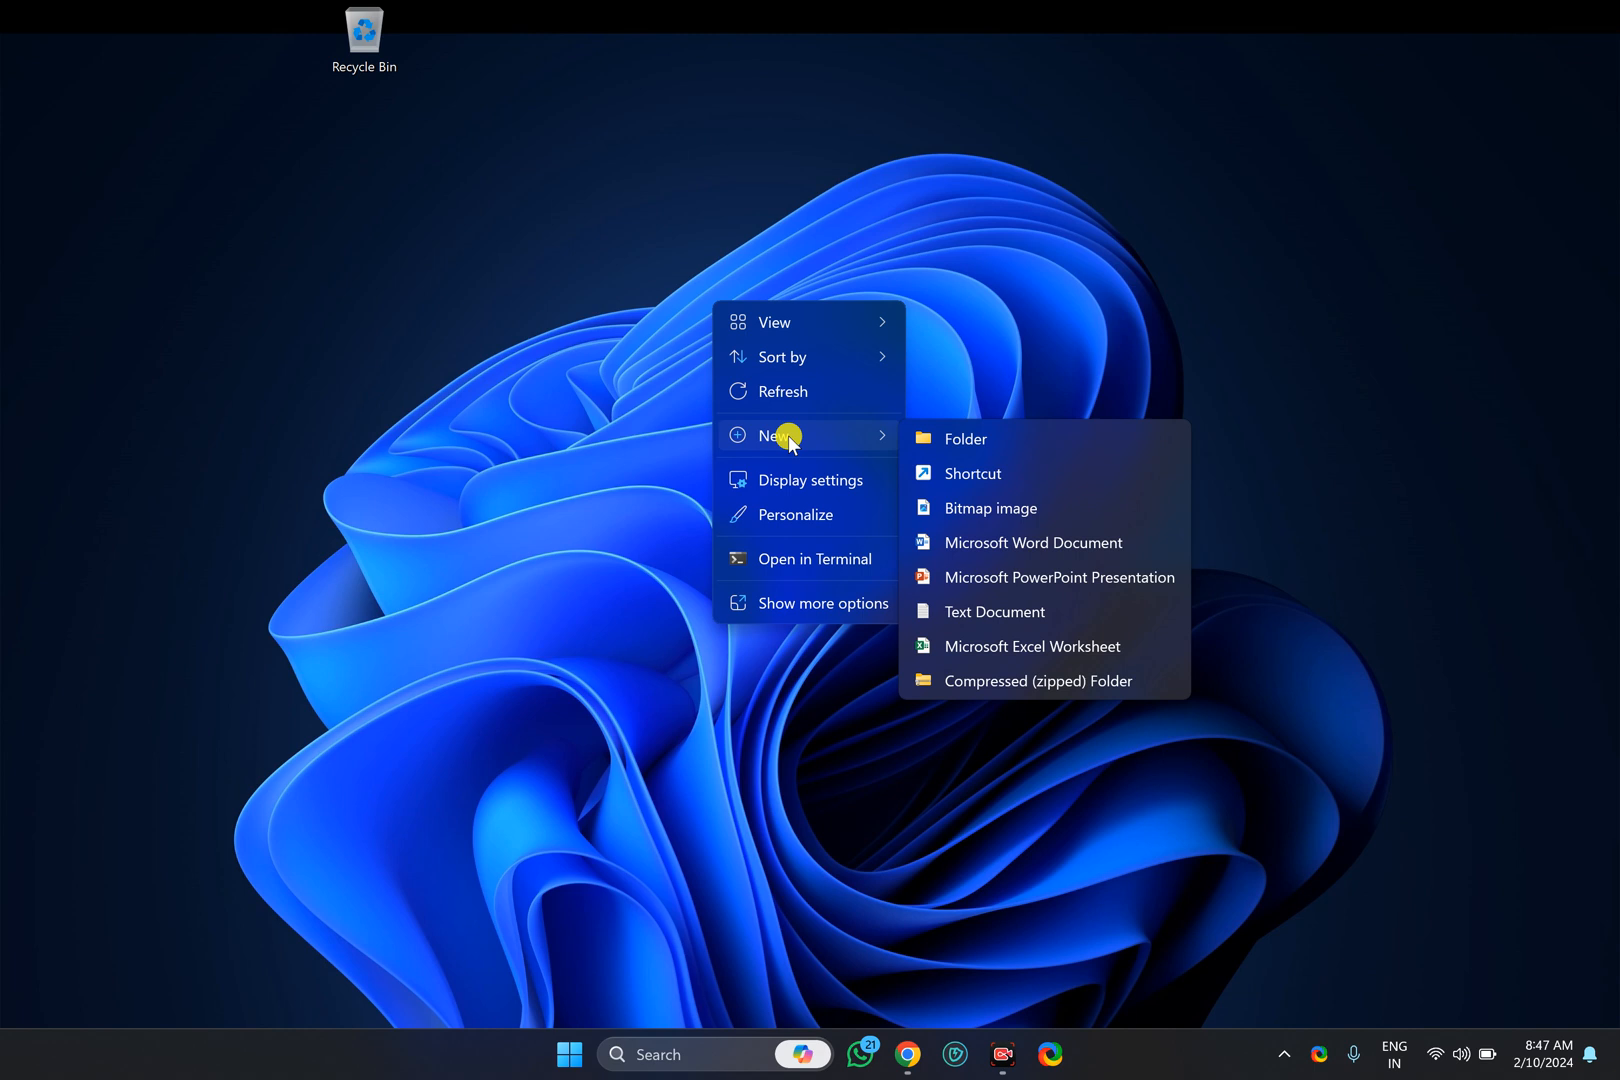